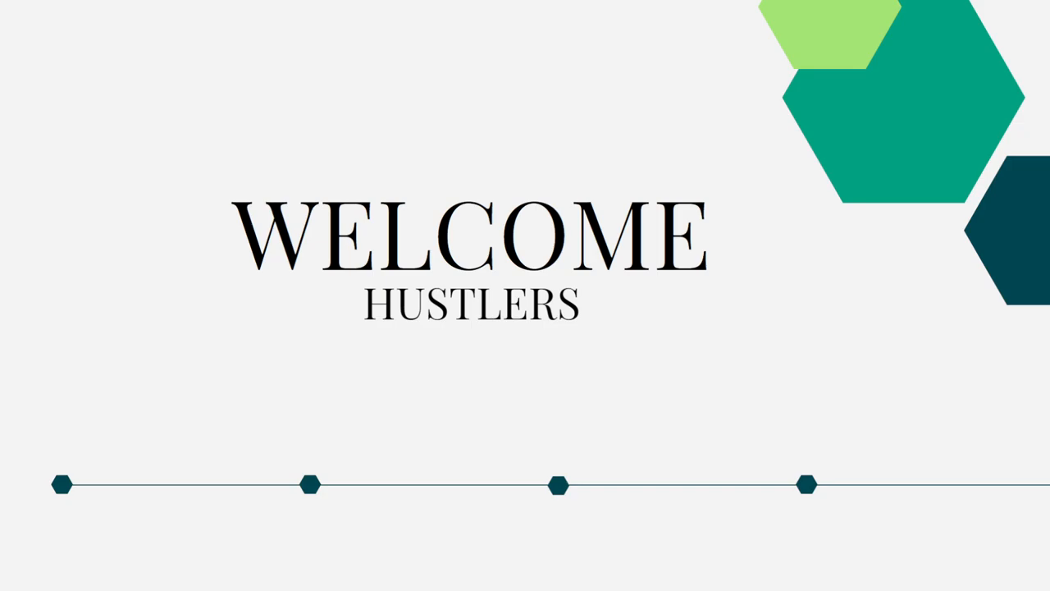
mouse_move(907, 83)
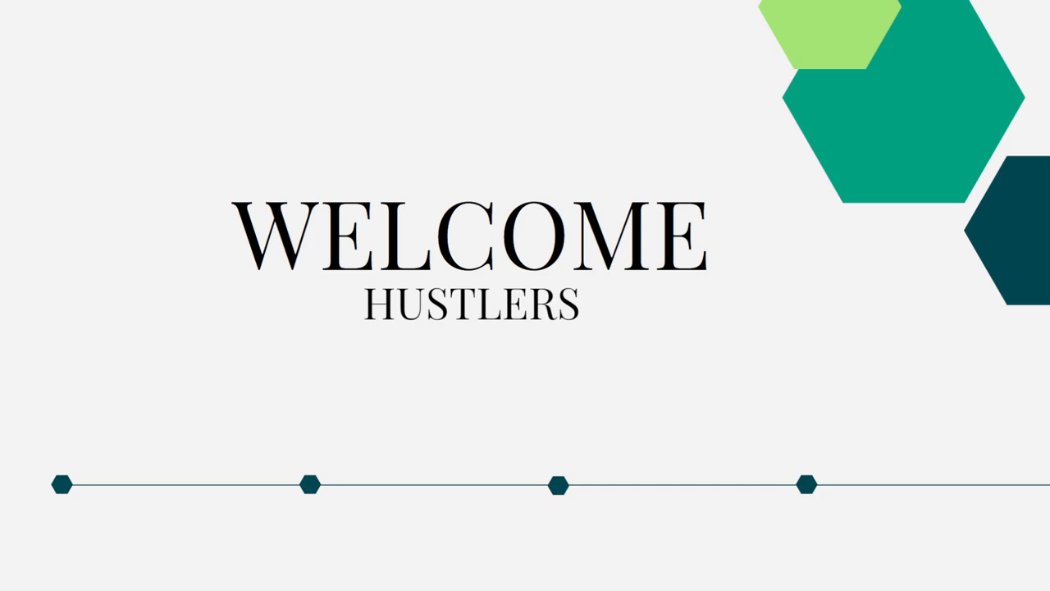
Dismiss the Companies popup on problem 1741, leaving the Employees table description visible.
key(Right)
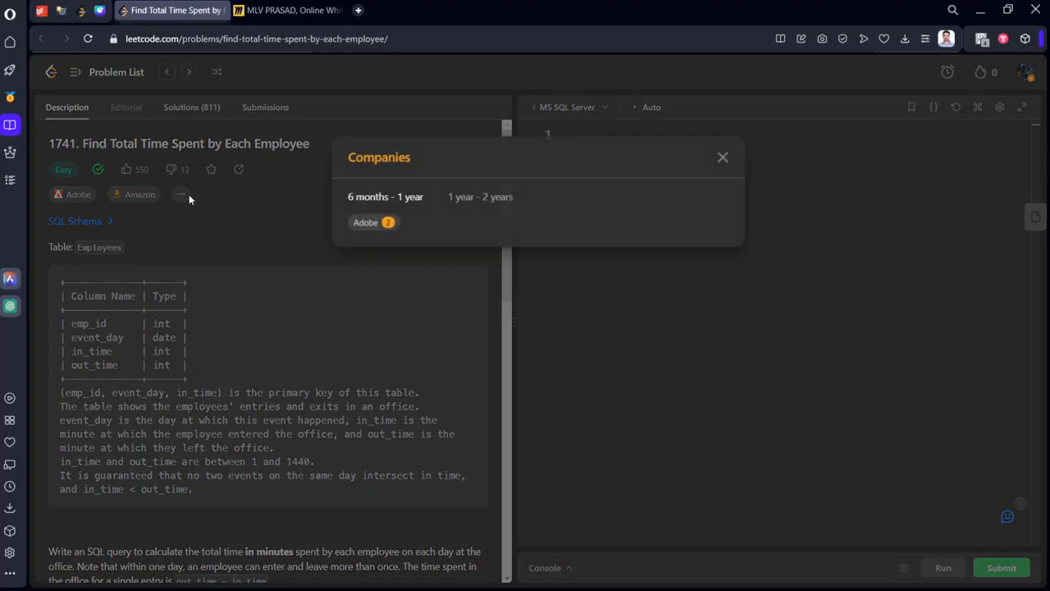
click(723, 157)
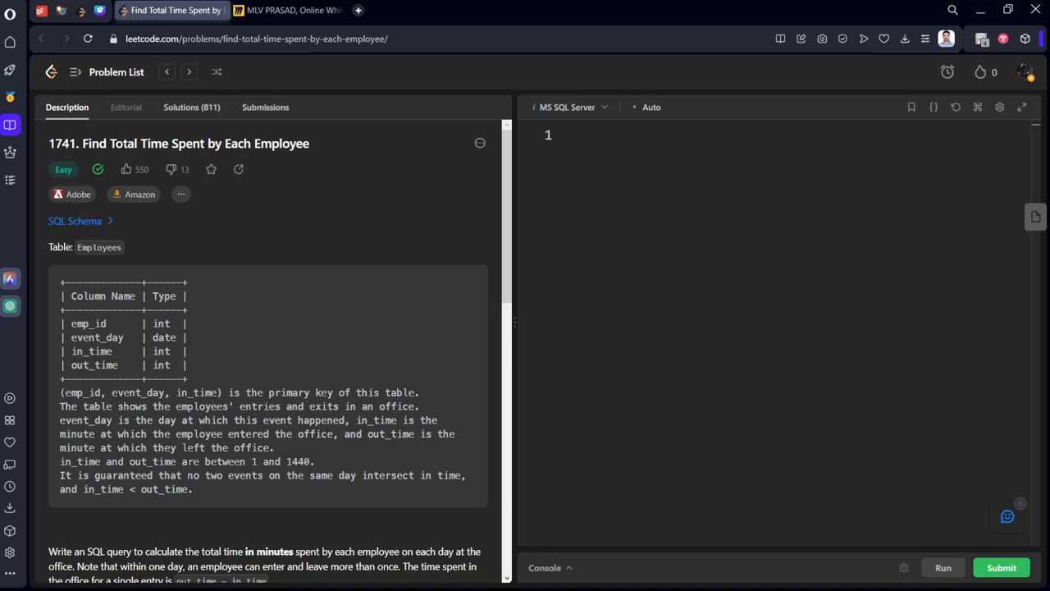
Scroll the description, selecting the query requirement sentence and the example input/output tables.
scroll(down, 3)
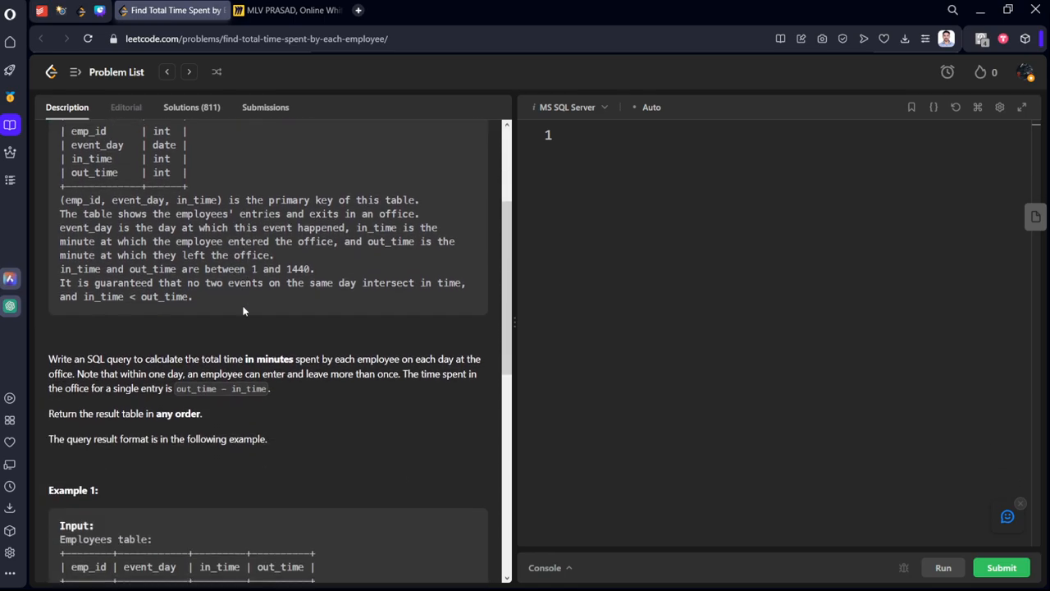
scroll(down, 3)
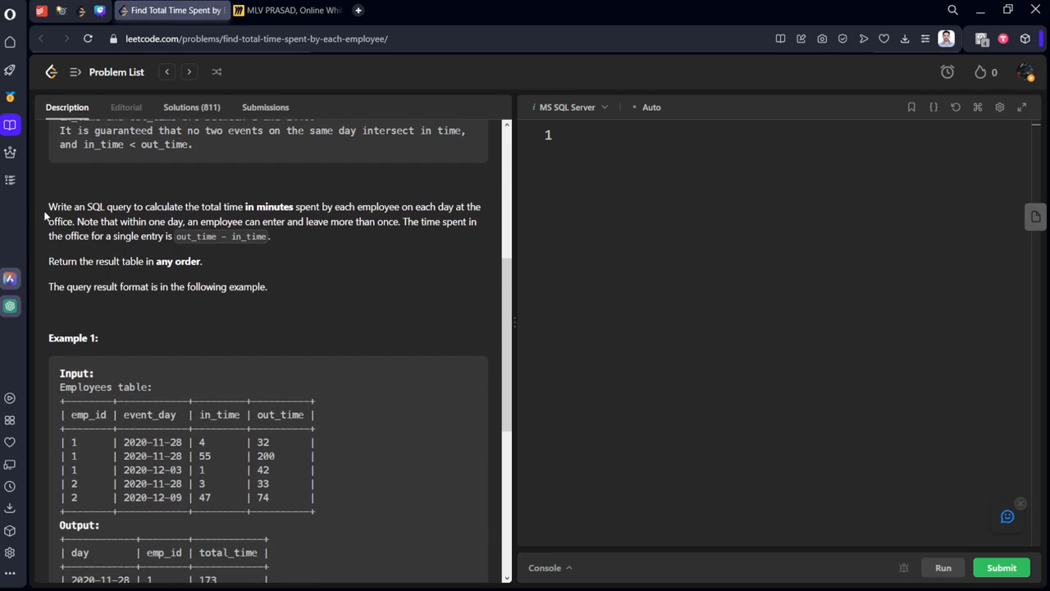
drag(48, 206, 285, 221)
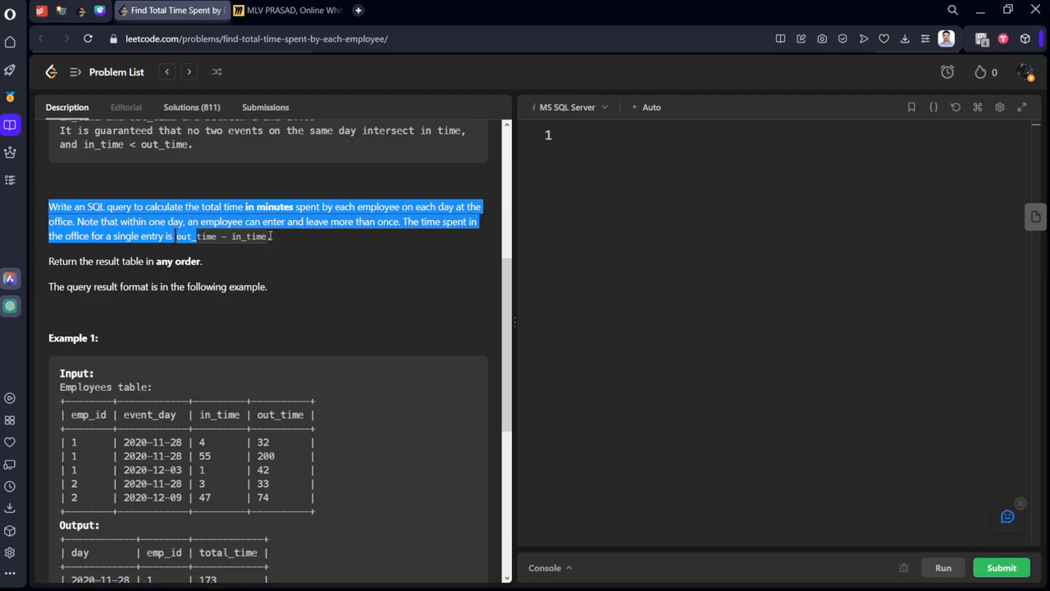
mouse_move(224, 236)
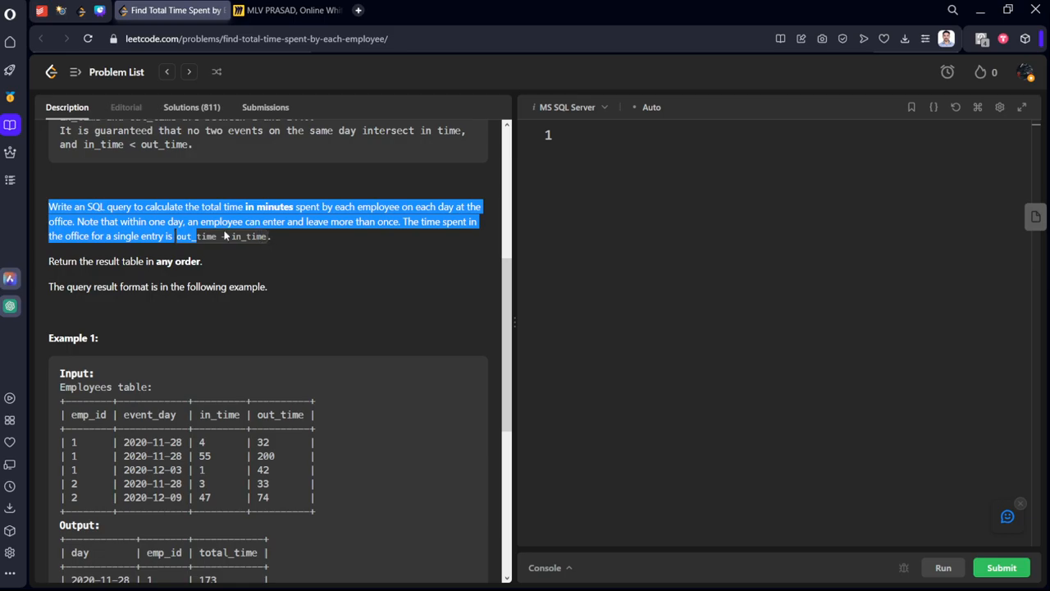
scroll(down, 3)
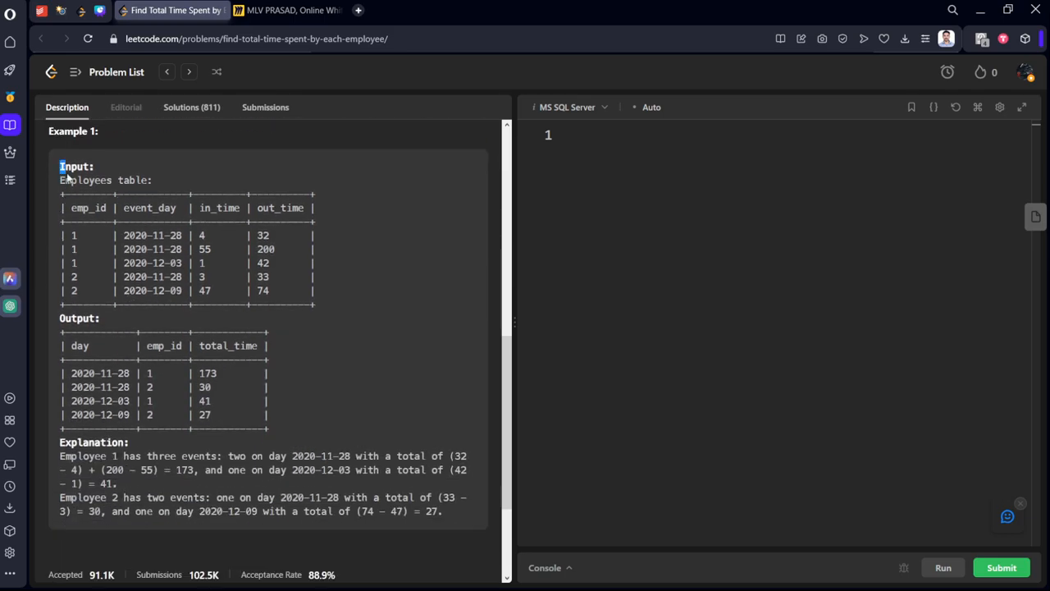
drag(59, 166, 265, 414)
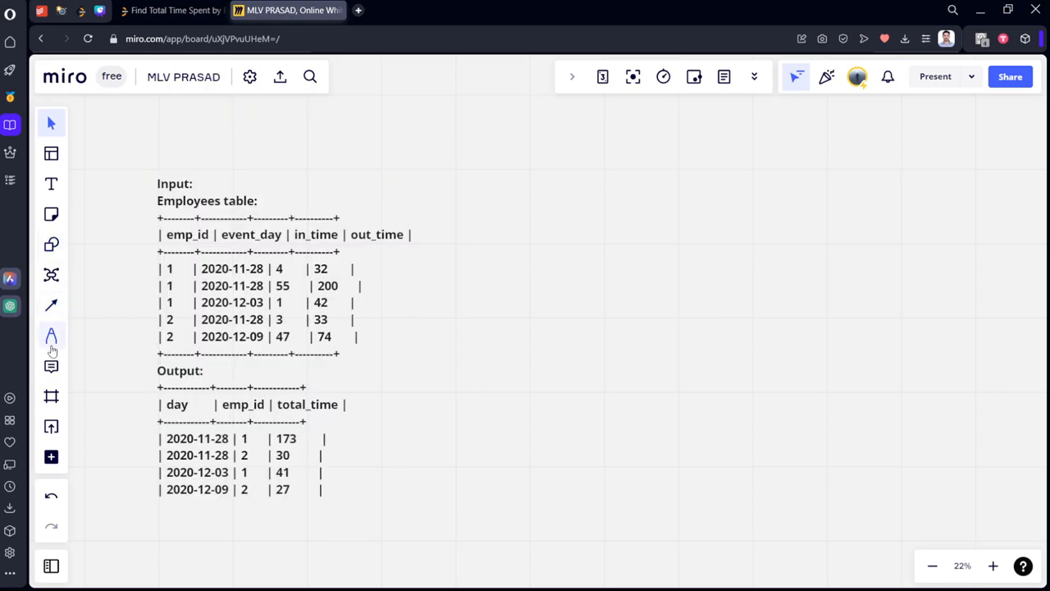
With the pen, mark employee 1's and employee 2's 2020-11-28 rows in the Input table.
click(51, 335)
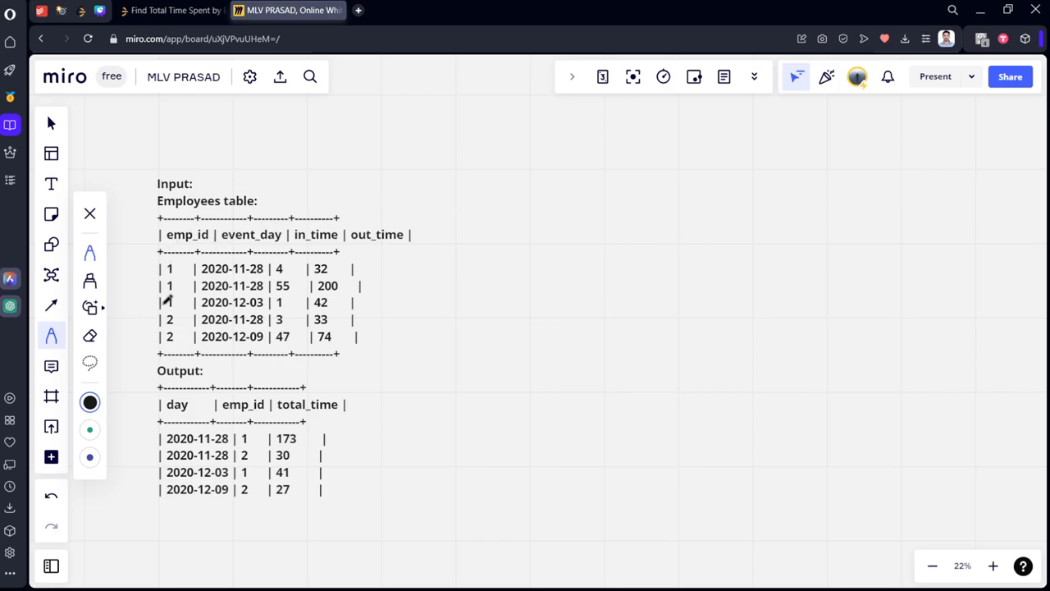
drag(160, 314, 402, 310)
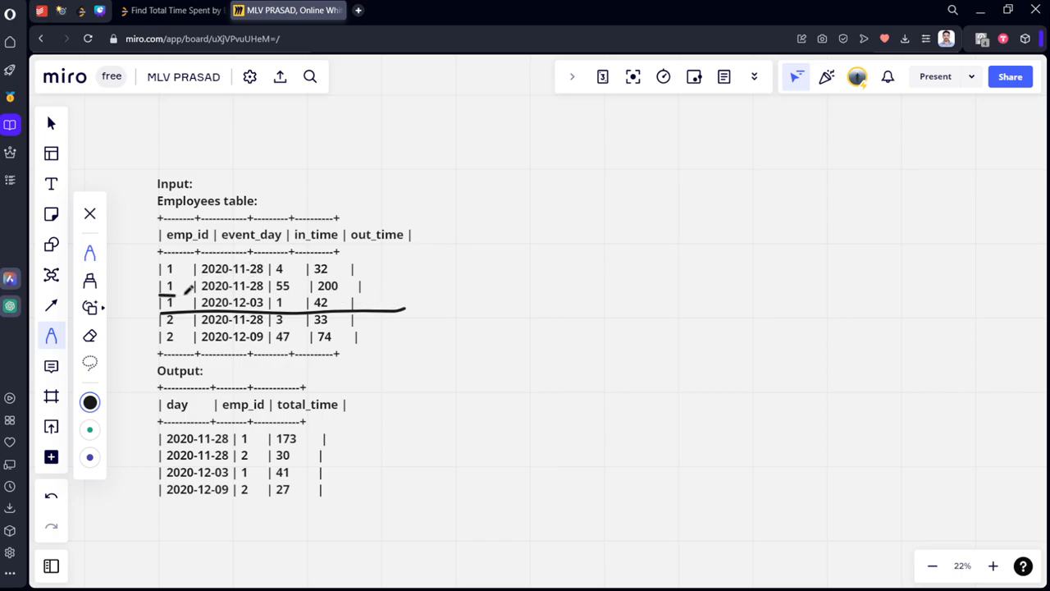
drag(160, 308, 402, 291)
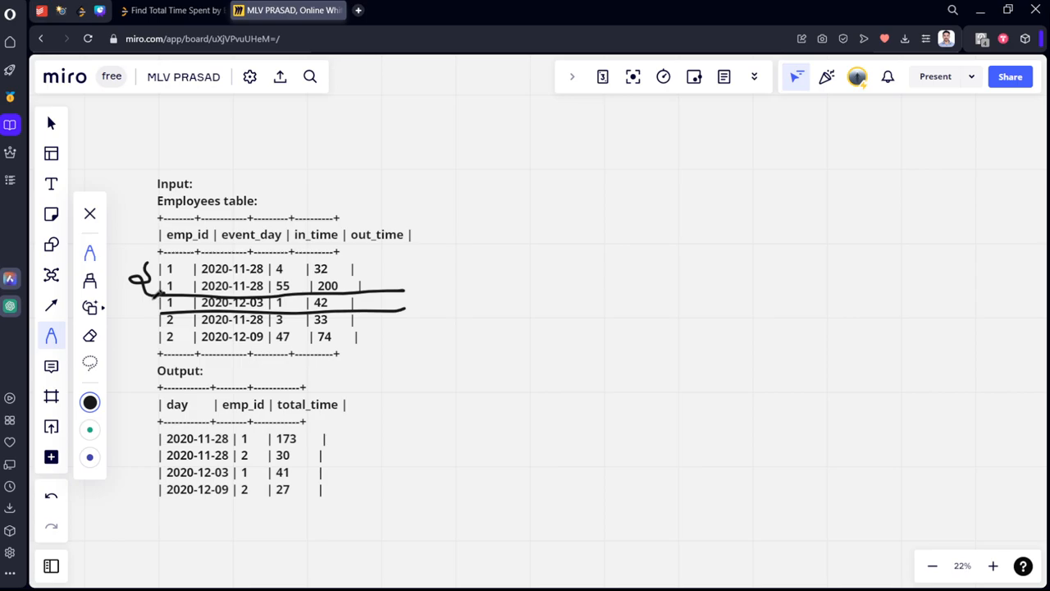
drag(164, 333, 197, 320)
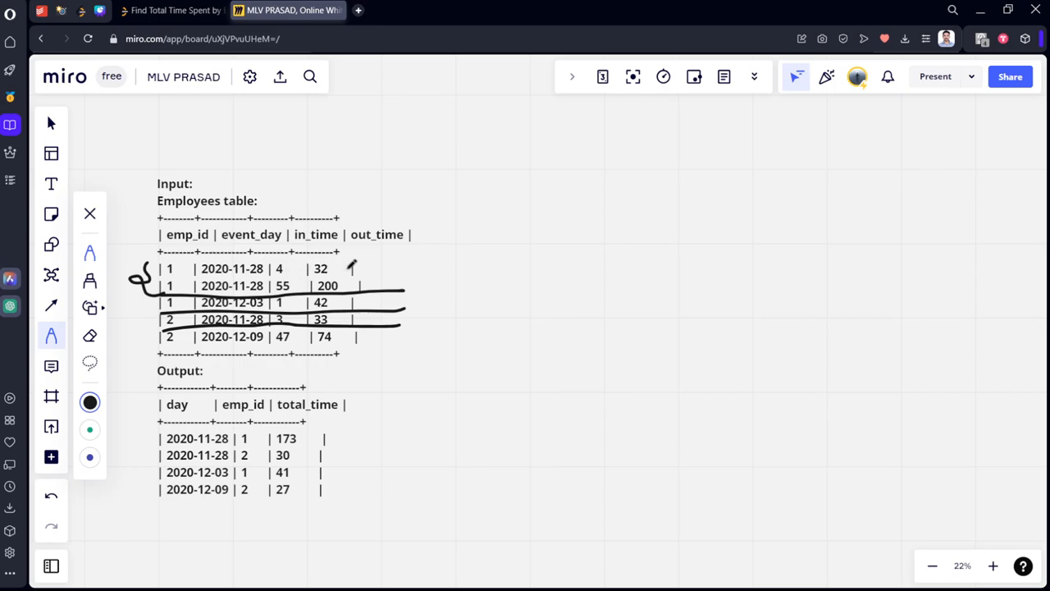
Handwrite per-row durations 28, 145, 41 and 30 beside the entries.
drag(344, 269, 426, 264)
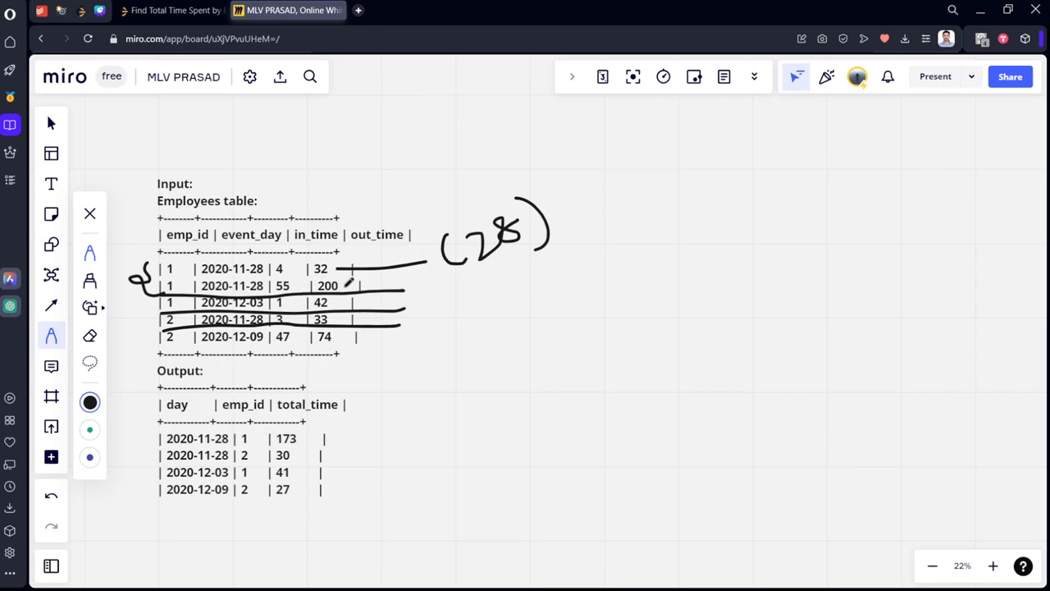
drag(345, 285, 493, 296)
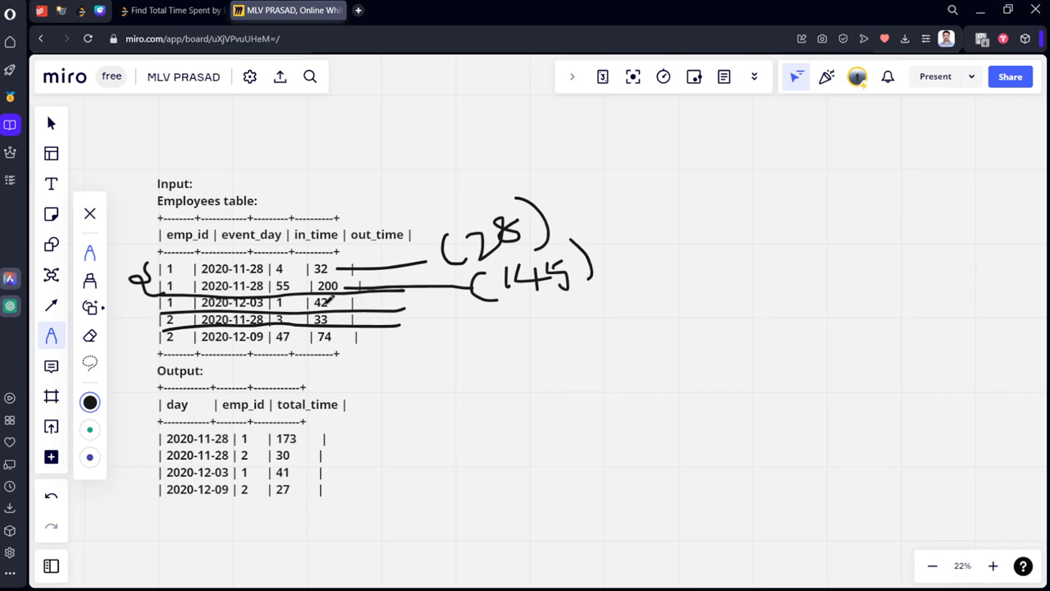
drag(328, 304, 492, 320)
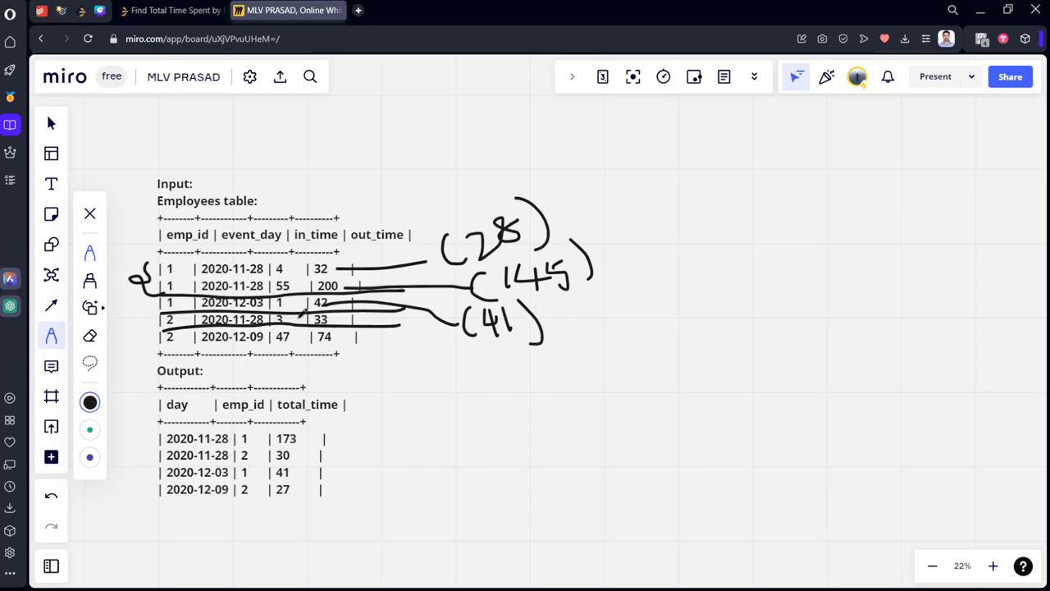
drag(344, 324, 500, 377)
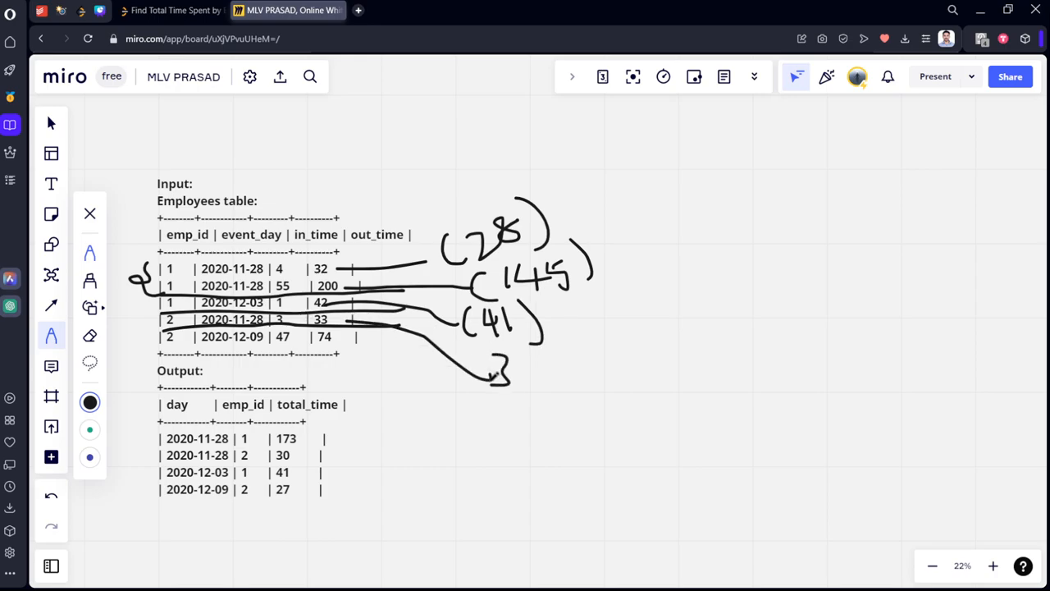
drag(521, 365, 549, 378)
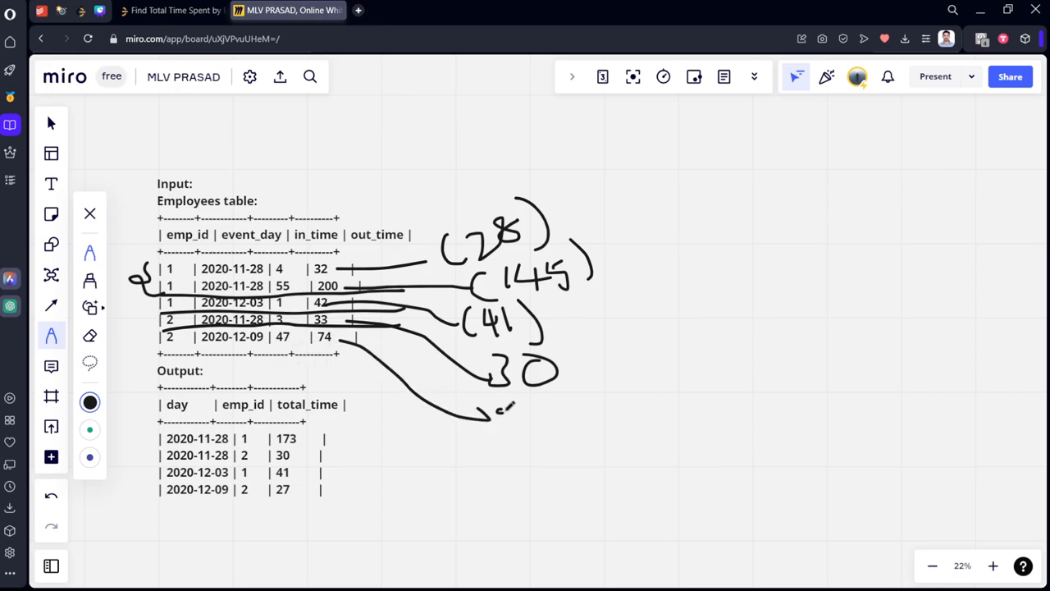
Write 27, totals 173, 41, 30, 27 linked to Output rows, and circle emp_id/event_day.
drag(492, 418, 558, 435)
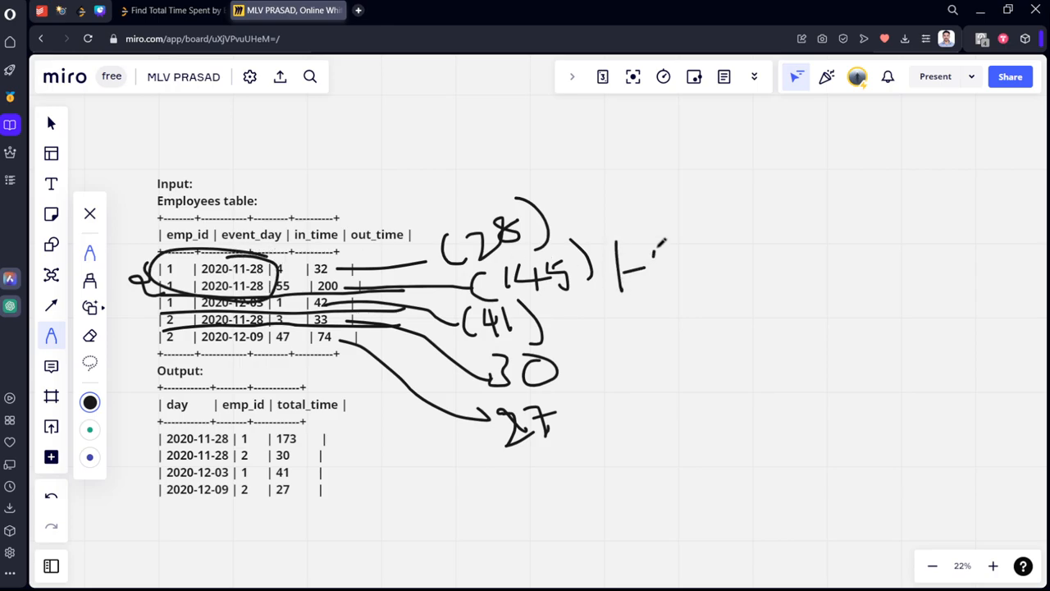
drag(648, 263, 787, 254)
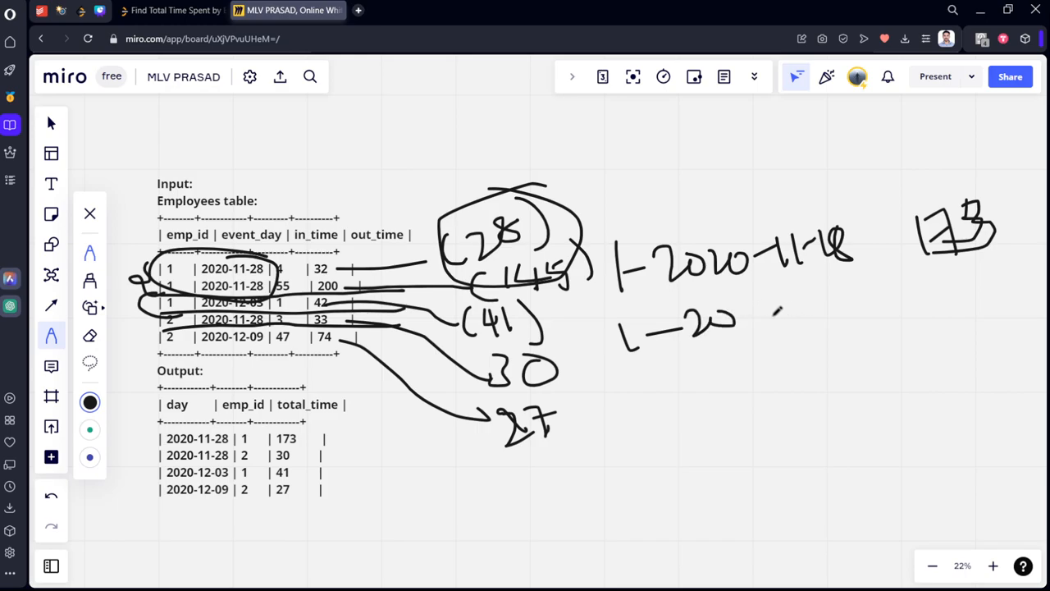
drag(747, 323, 840, 316)
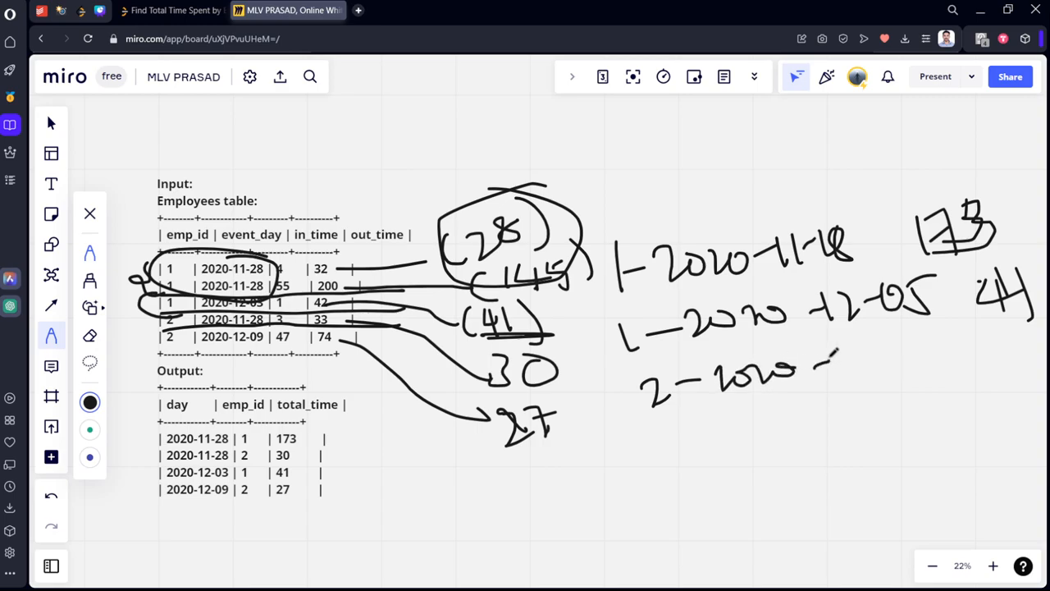
drag(828, 369, 931, 374)
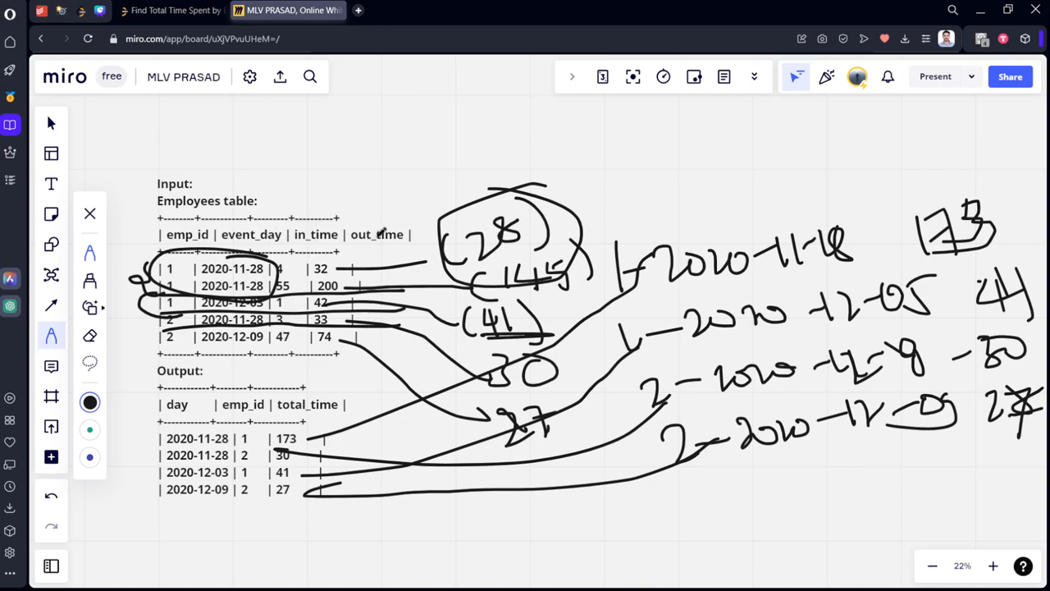
drag(262, 217, 147, 270)
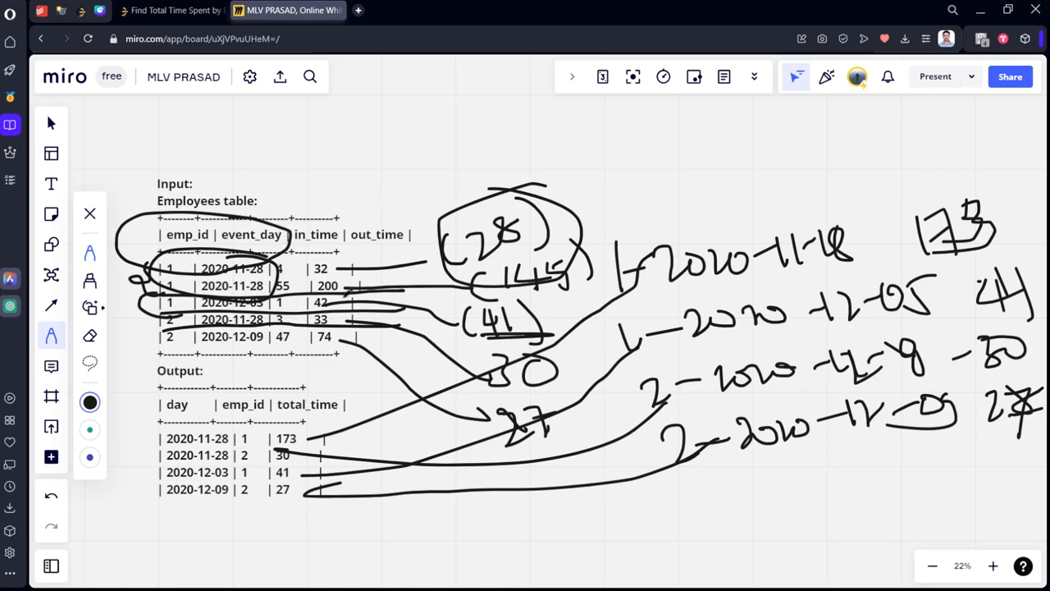
Write 'from Employees' and 'group by event_day, emp_id' in the empty SQL editor.
click(168, 10)
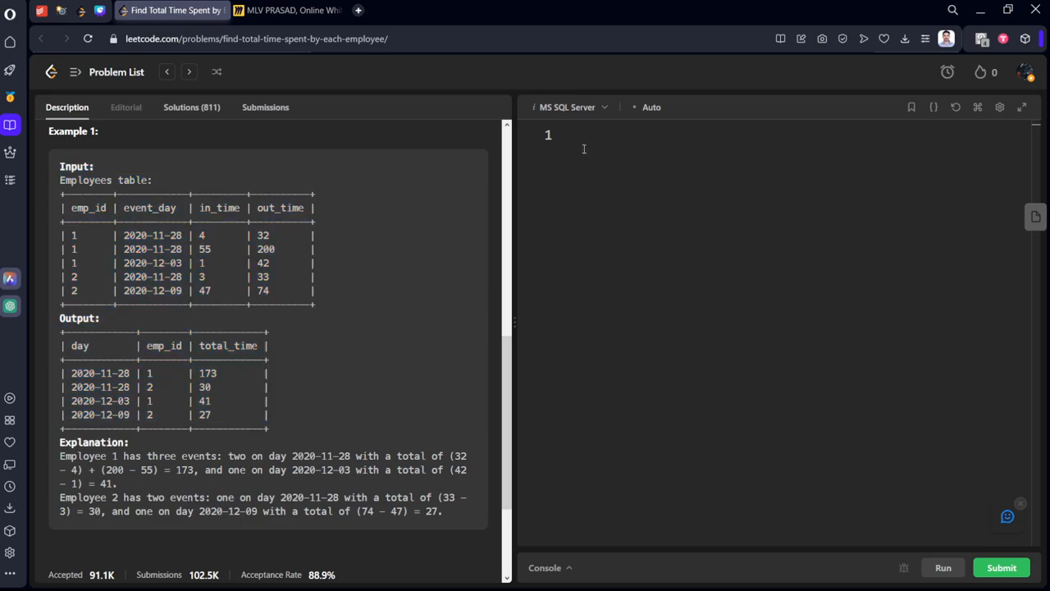
text(from)
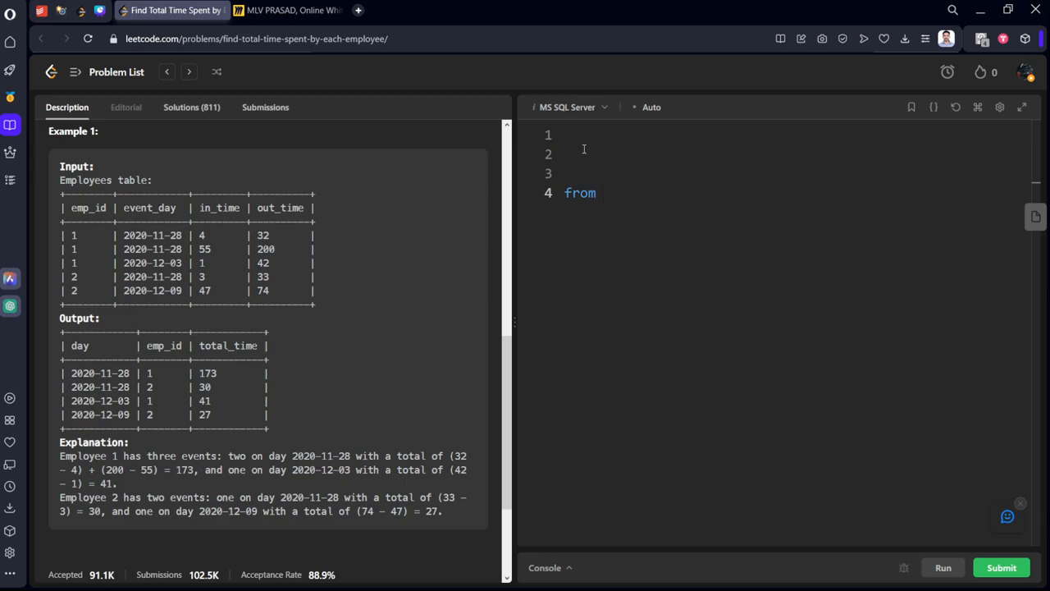
text(Employe)
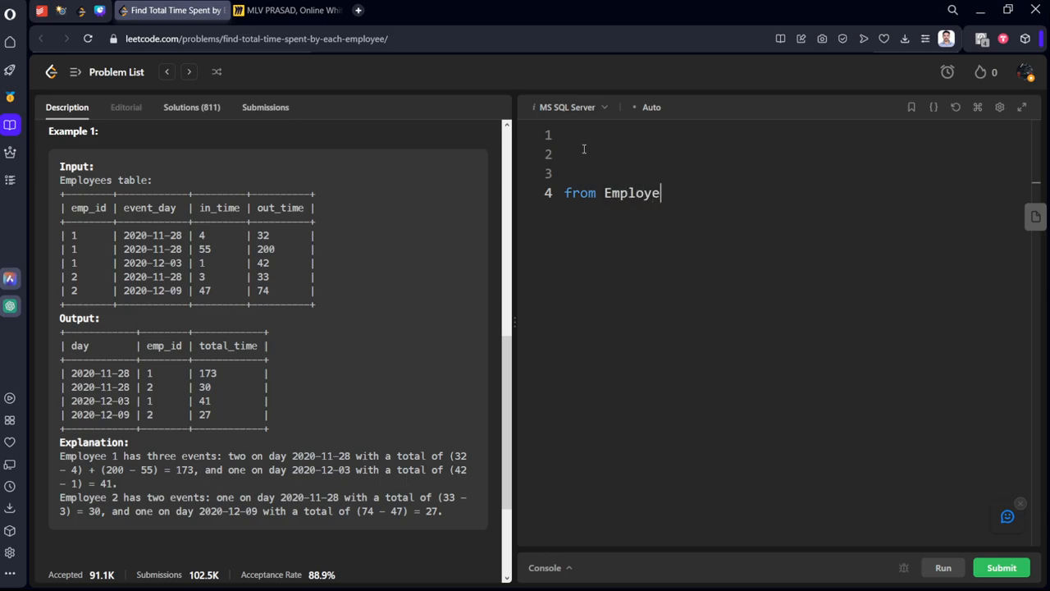
text(es)
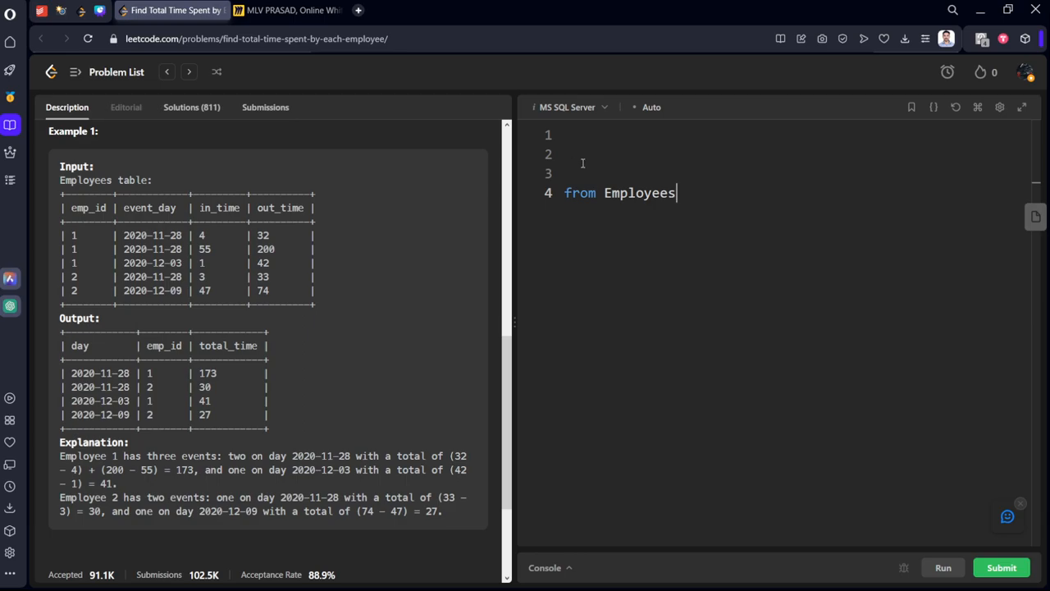
text(s)
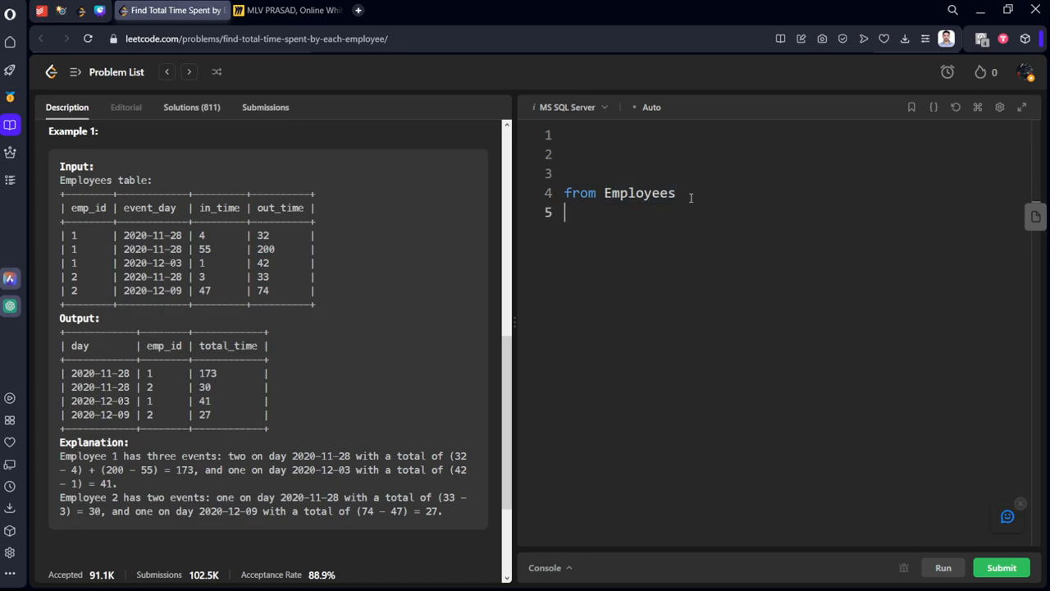
text(group)
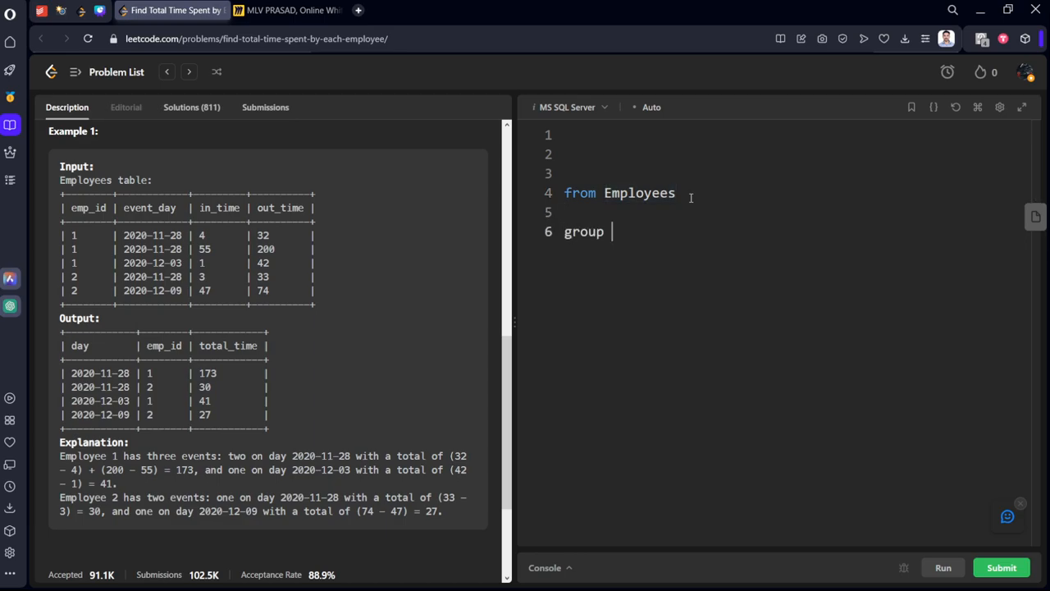
text(by)
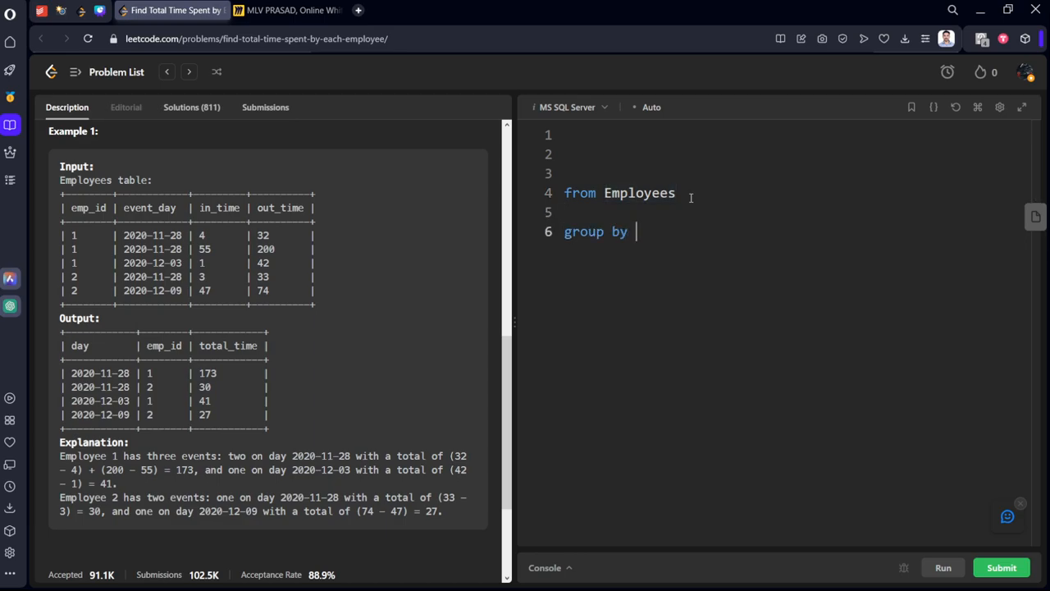
text(event_day)
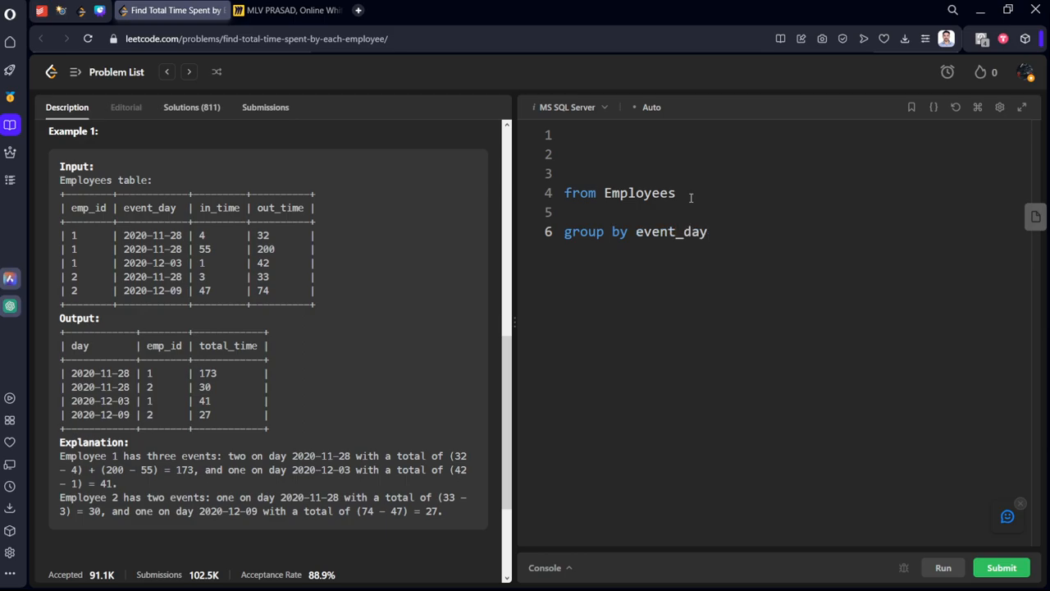
text(, e)
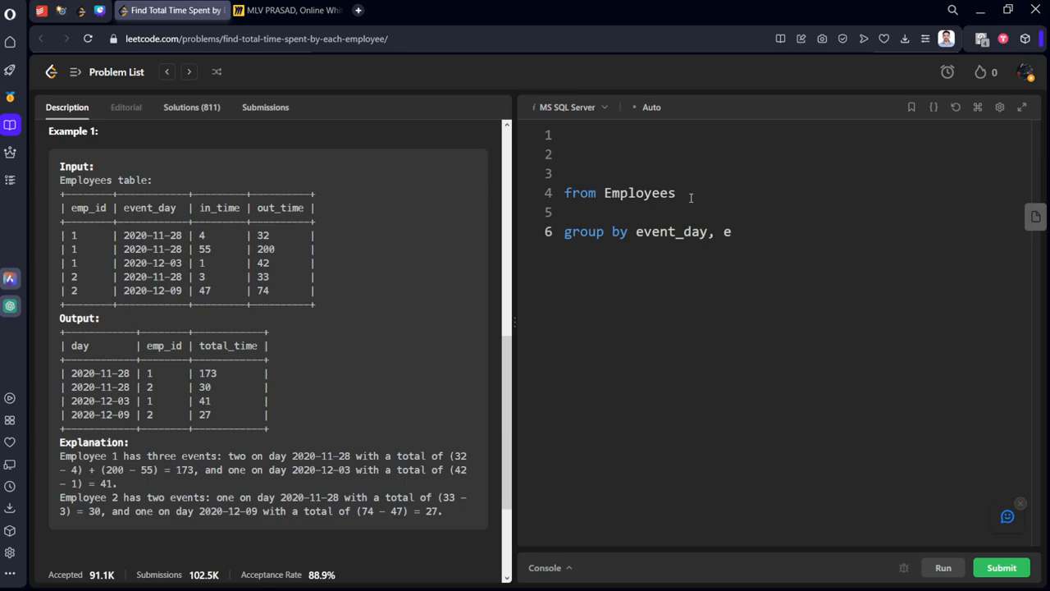
text(mp_id)
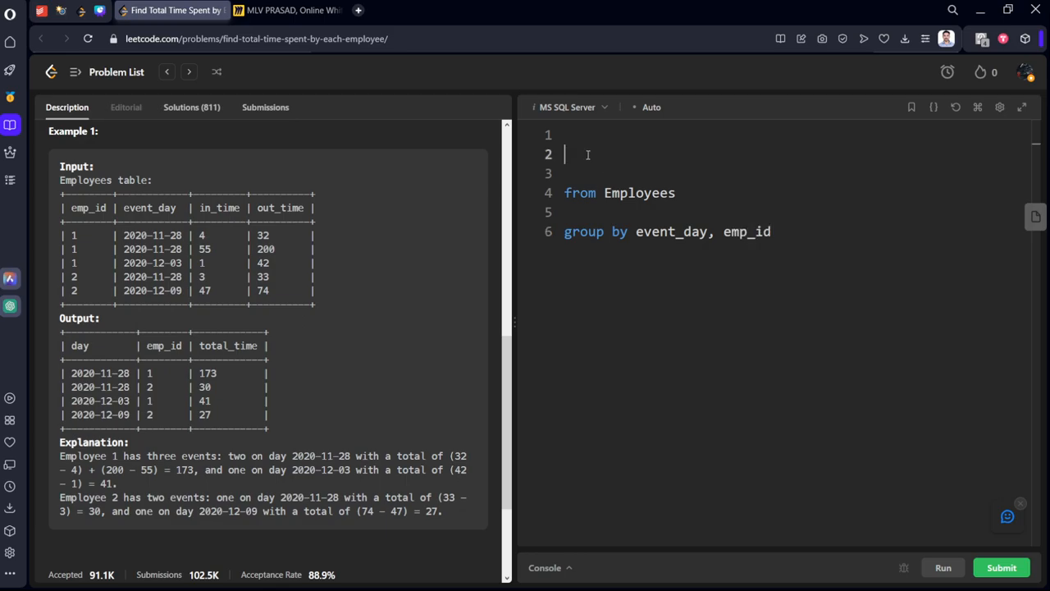
Start the select line with event_day as day and emp_id, replacing a half-typed column.
text(select)
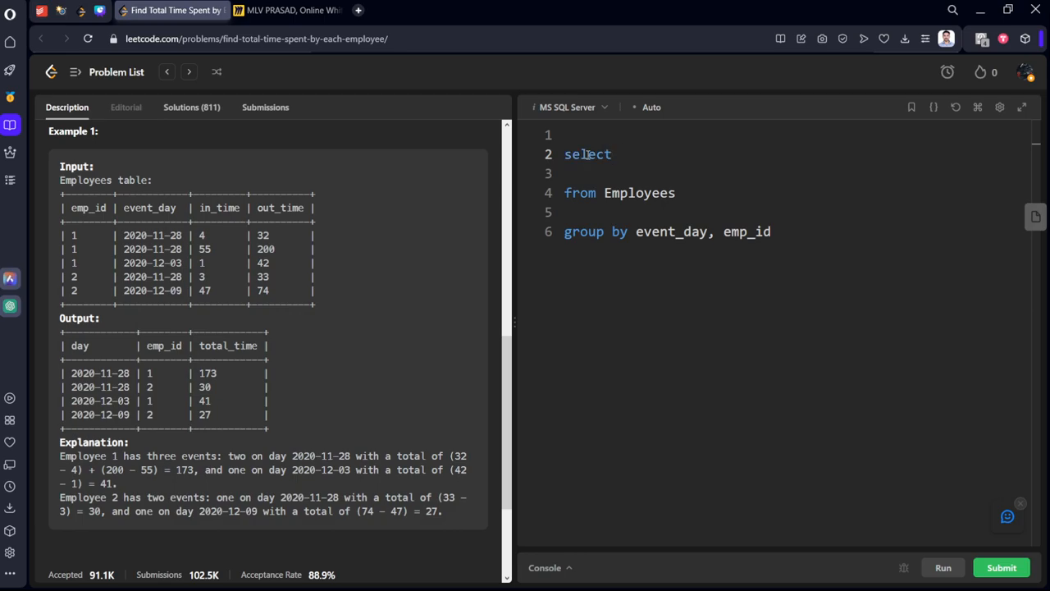
text(emp)
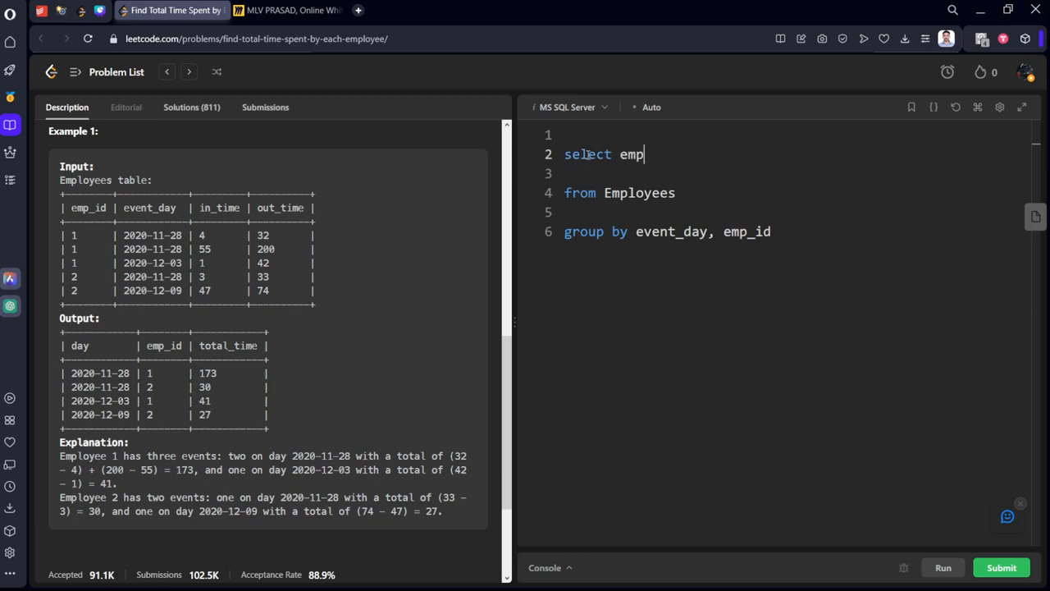
text(_d)
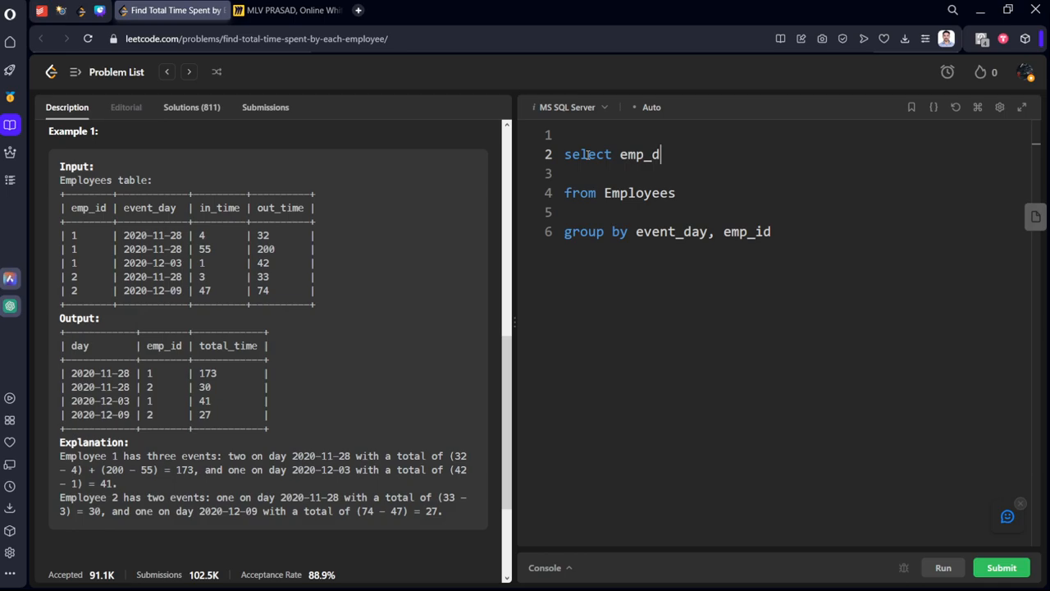
double_click(639, 154)
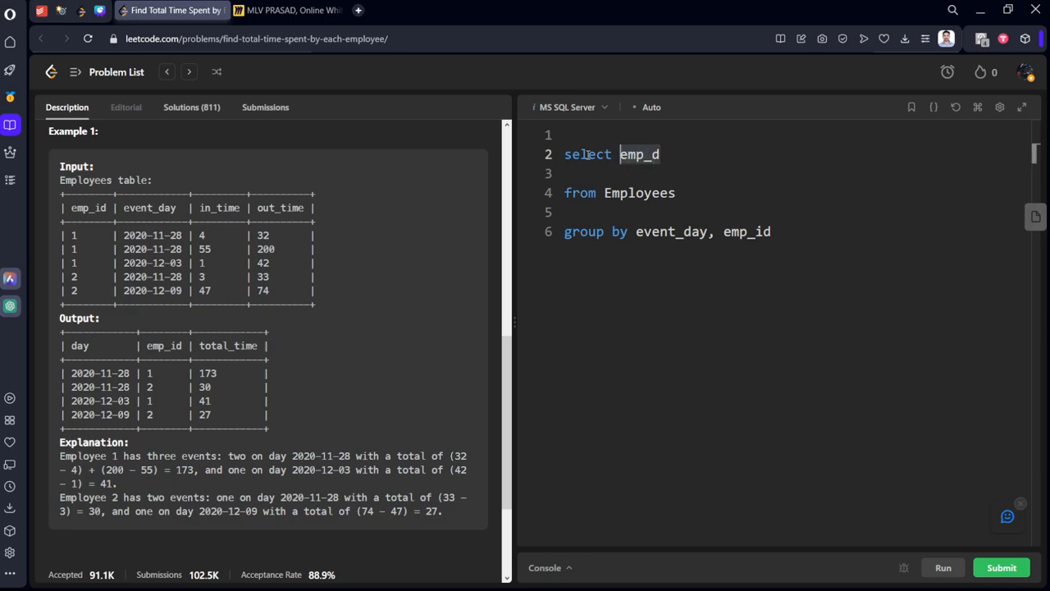
text(event)
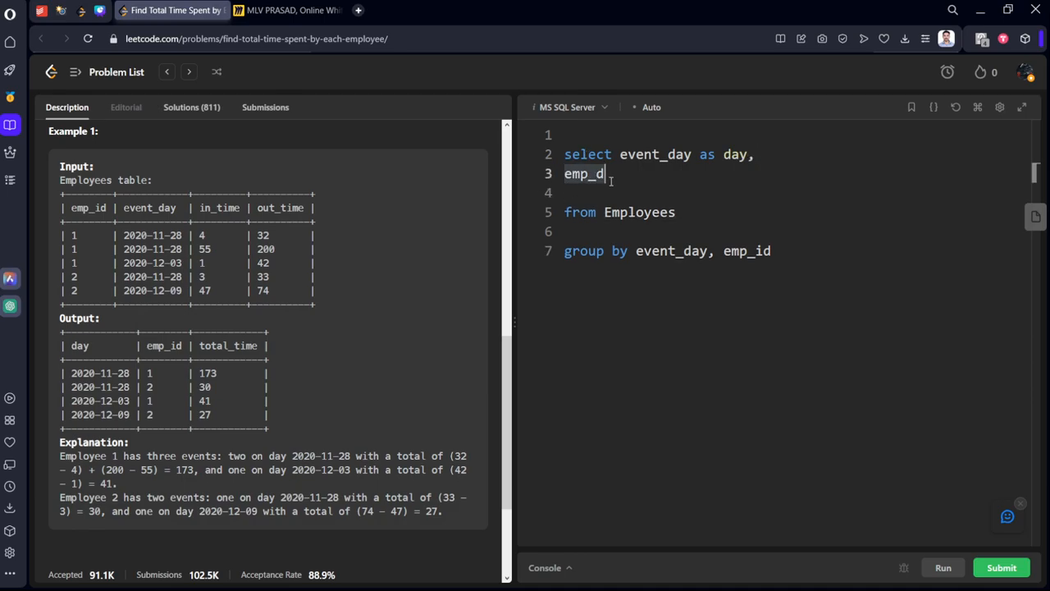
text(i)
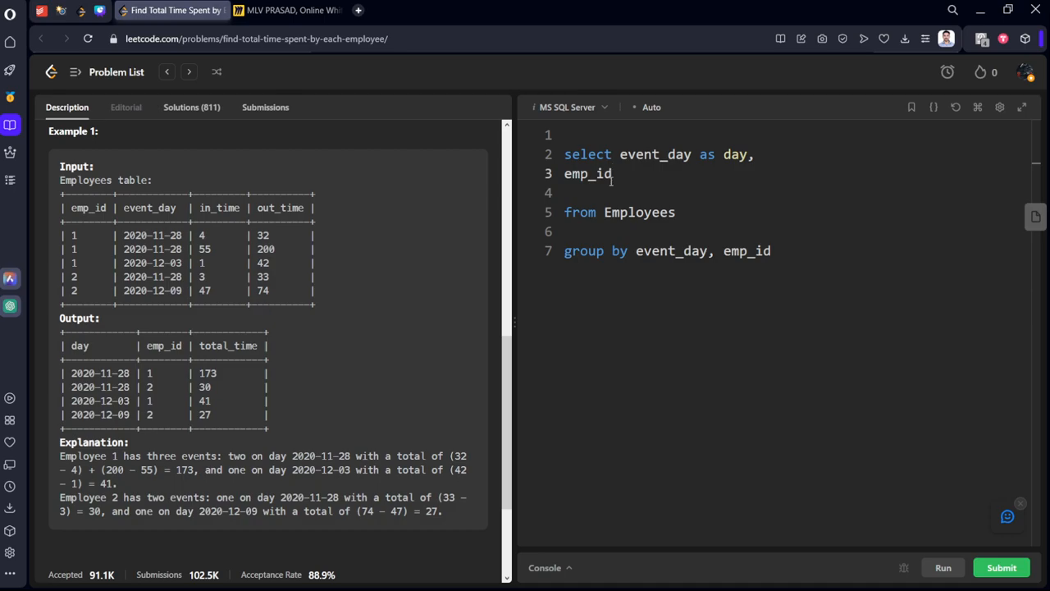
text(,)
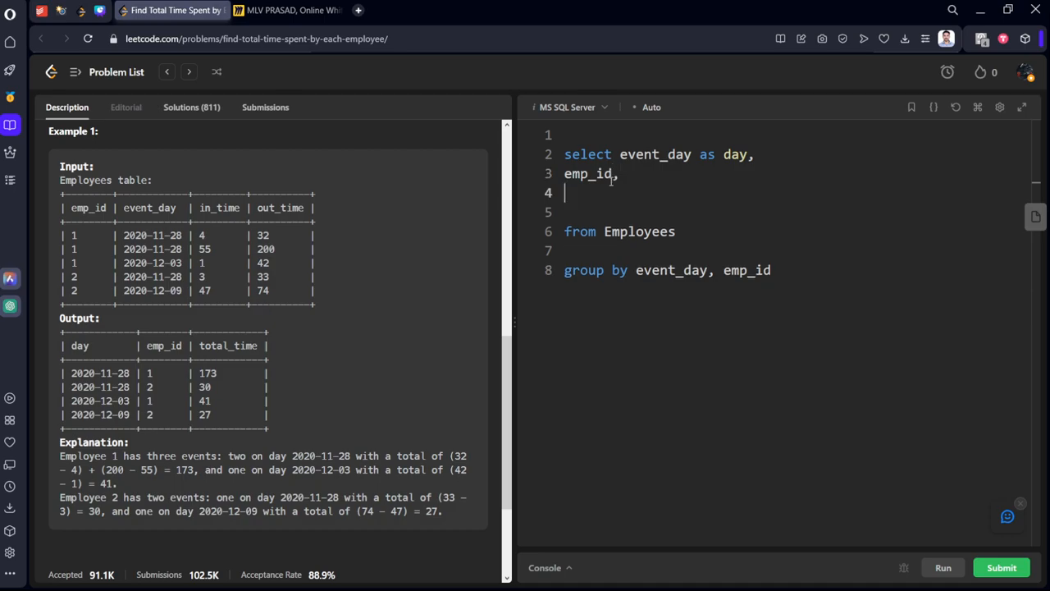
Add sum(out_time - in_time) as total_time and run the query on the example.
text(sum)
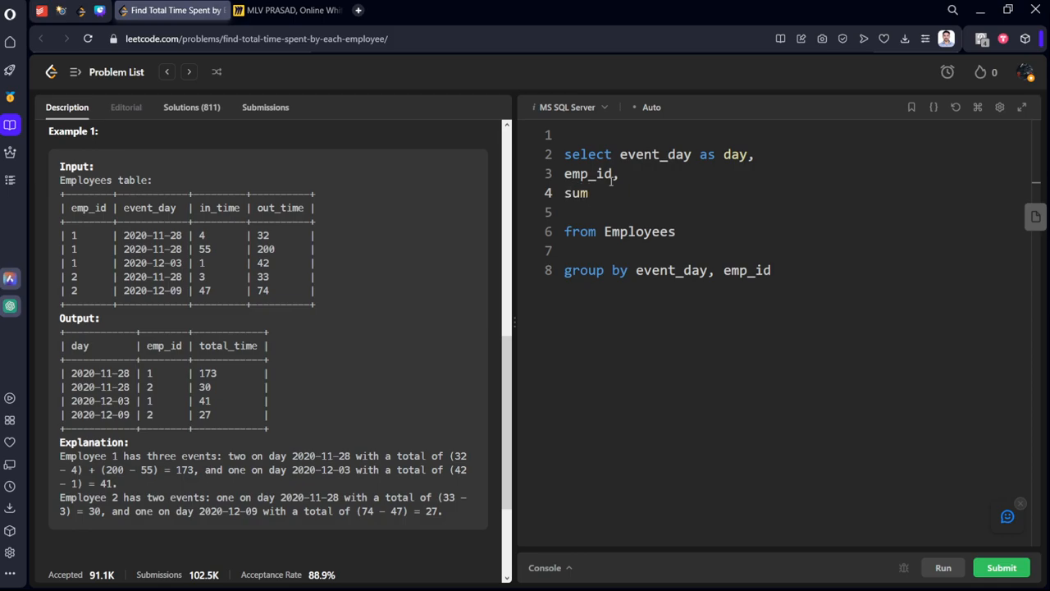
text(())
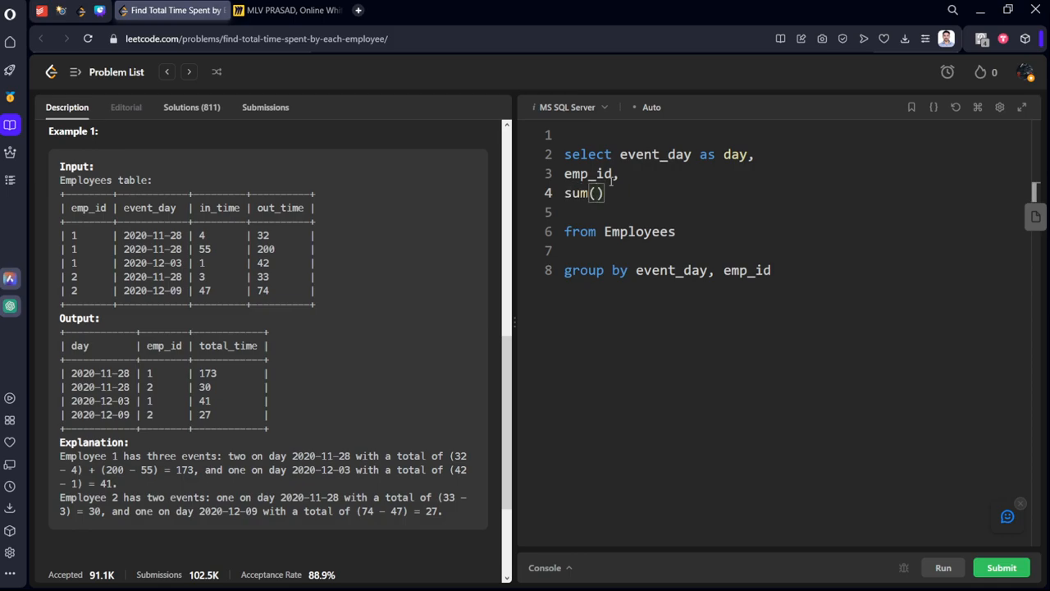
text(out_T)
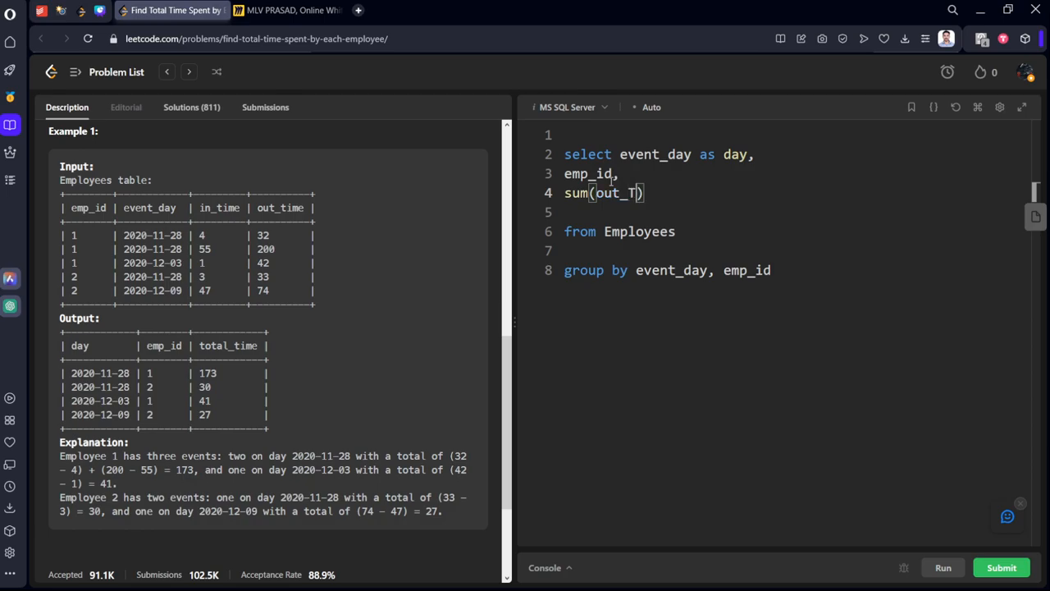
text(ime)
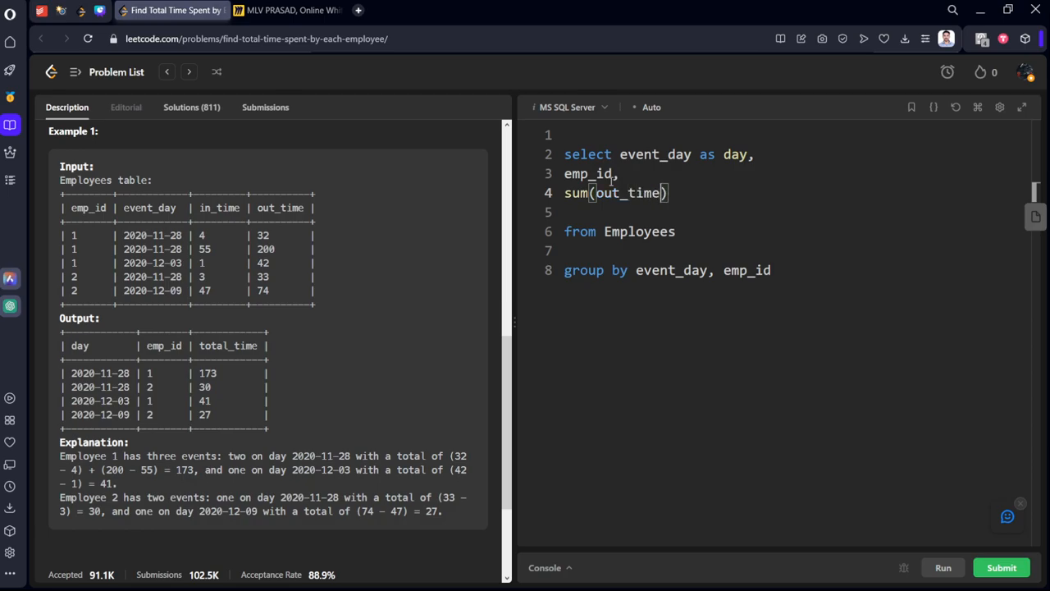
text(-)
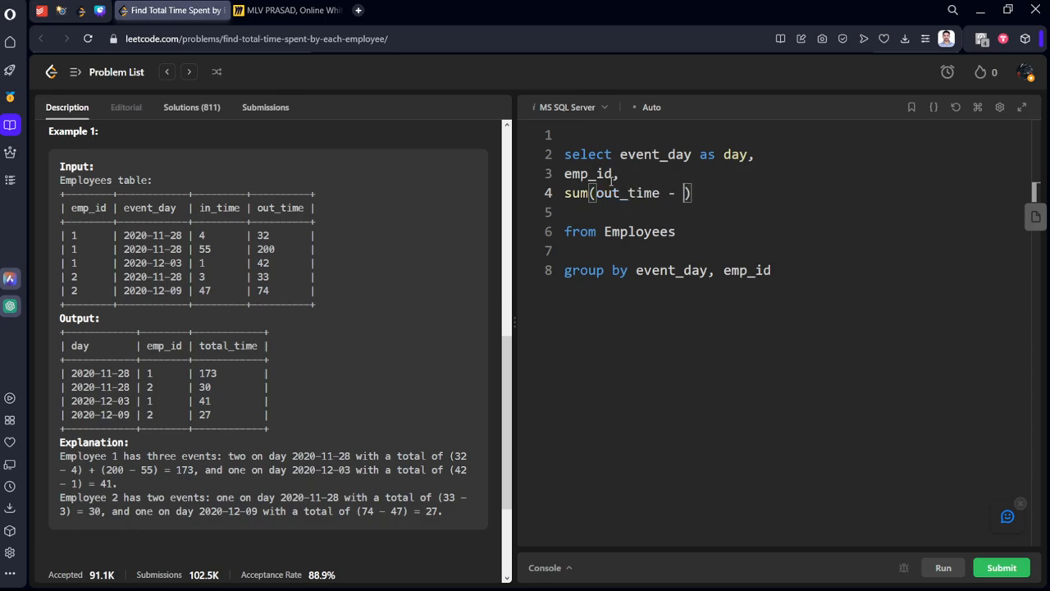
text(in_ti)
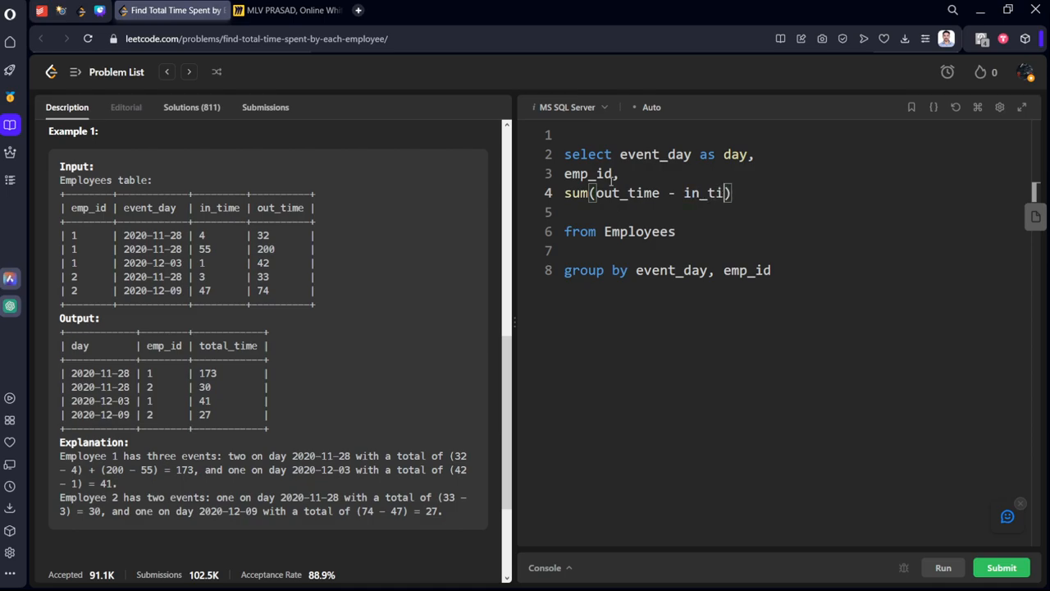
text(me)
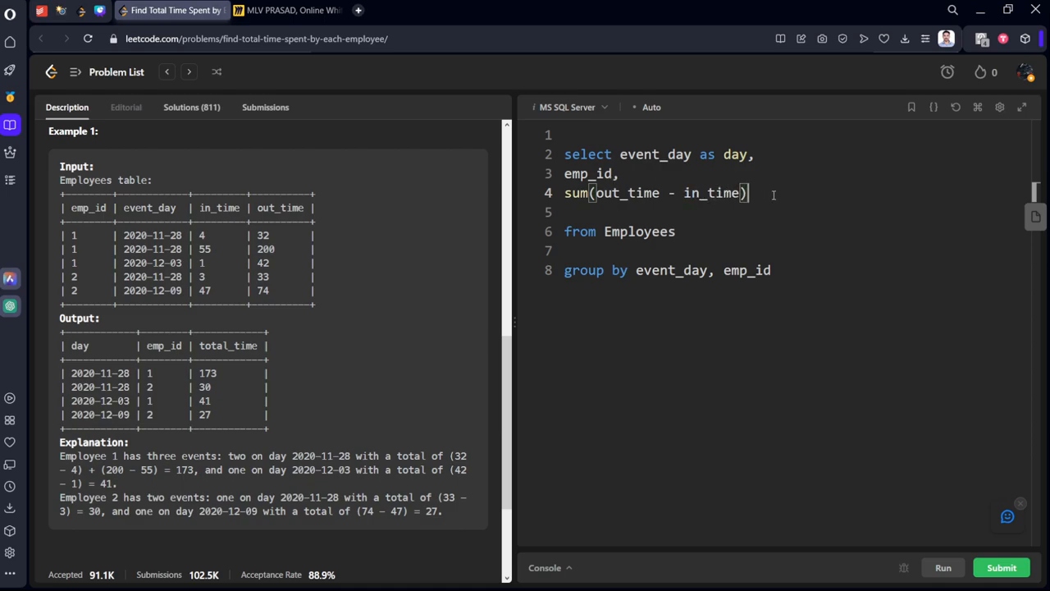
text(as tt)
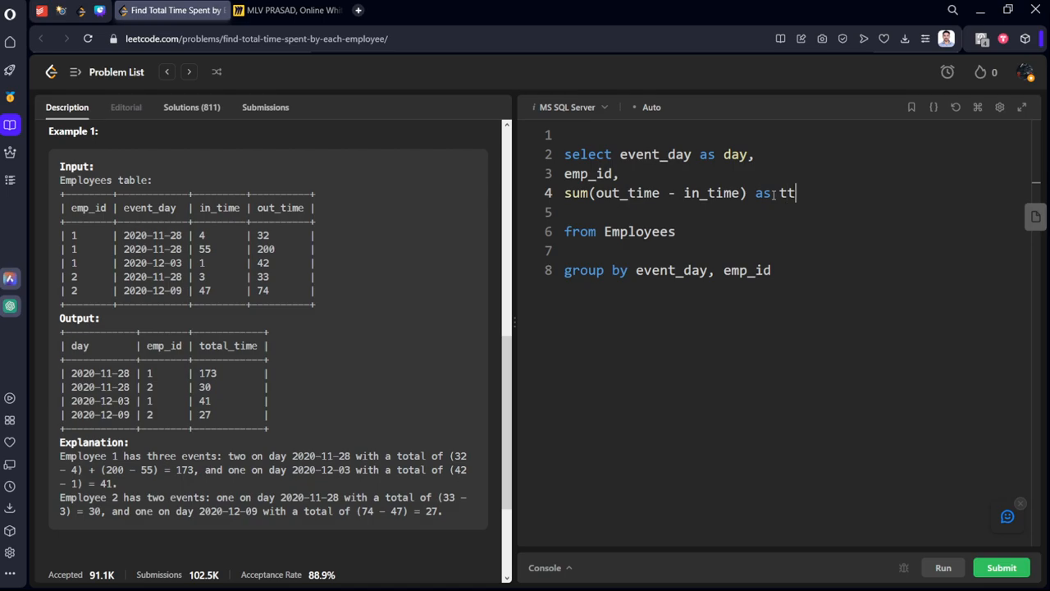
text(otal)
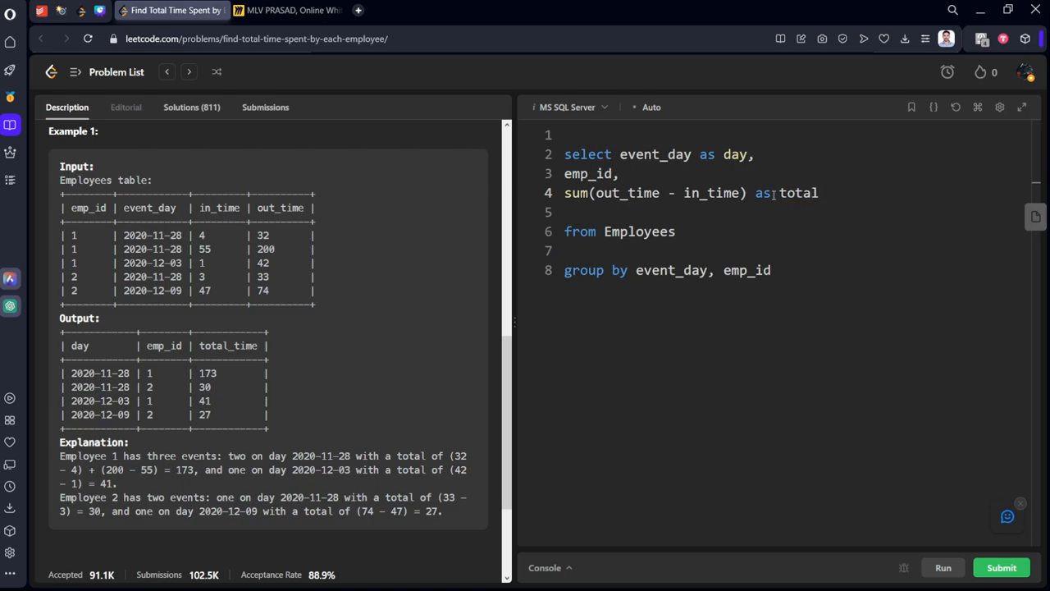
text(_time)
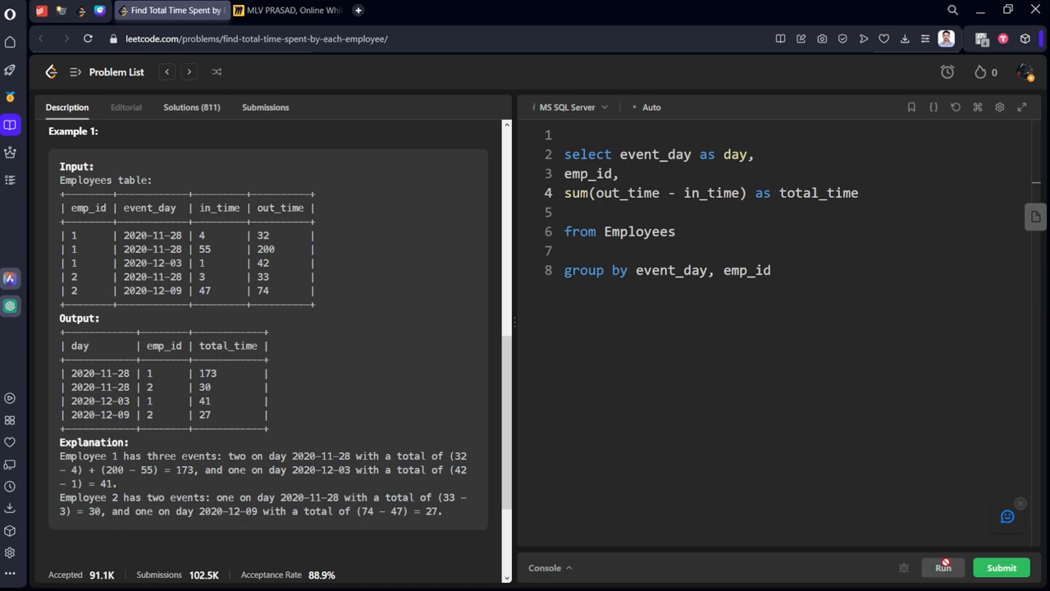
click(943, 567)
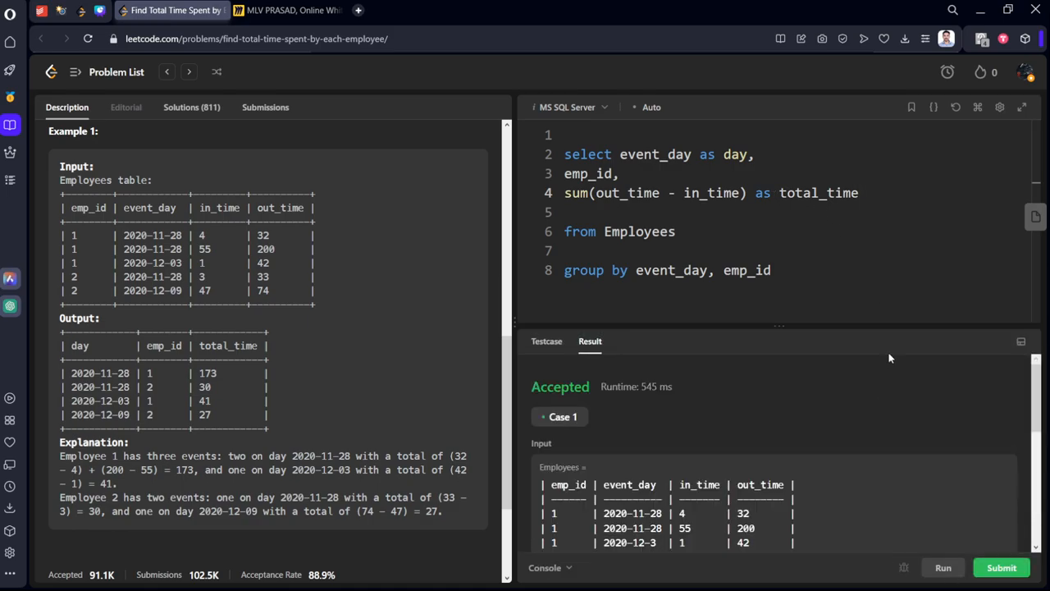
mouse_move(988, 548)
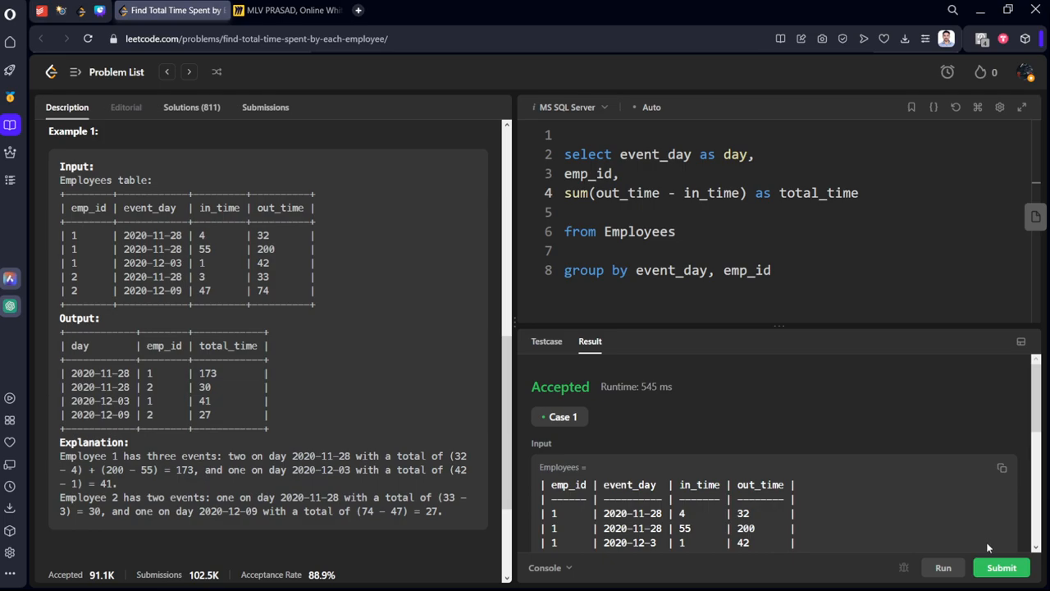
Submit the query, confirm it is Accepted, and return to the Description tab.
click(1001, 567)
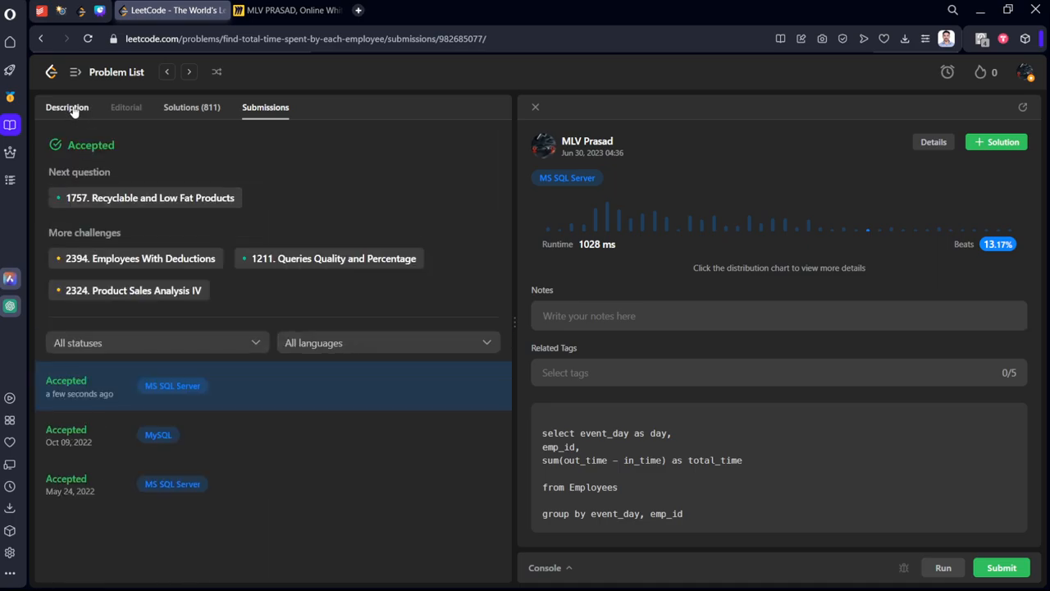
click(66, 108)
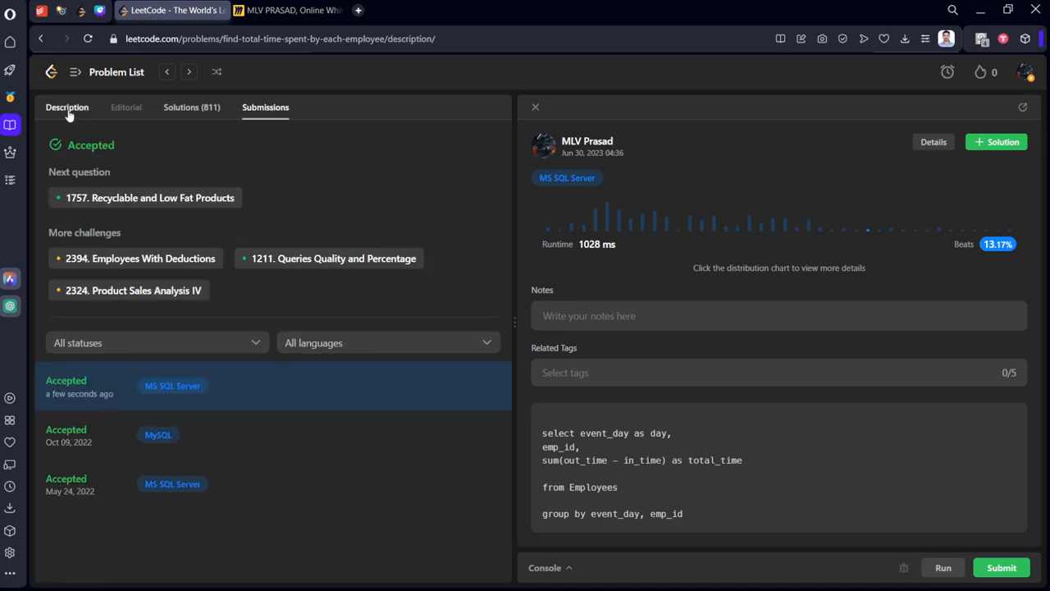
click(67, 107)
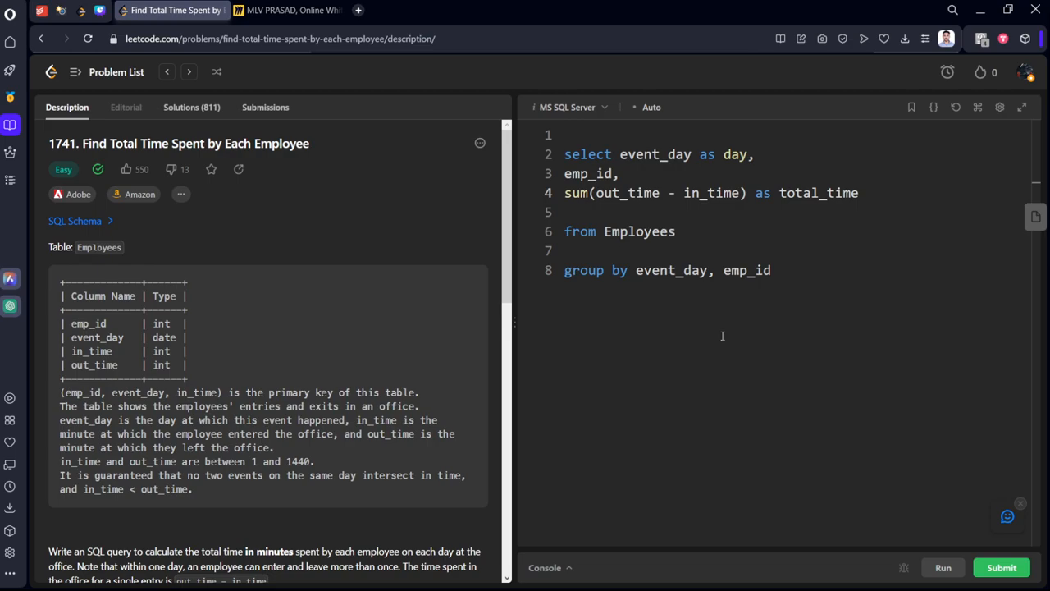